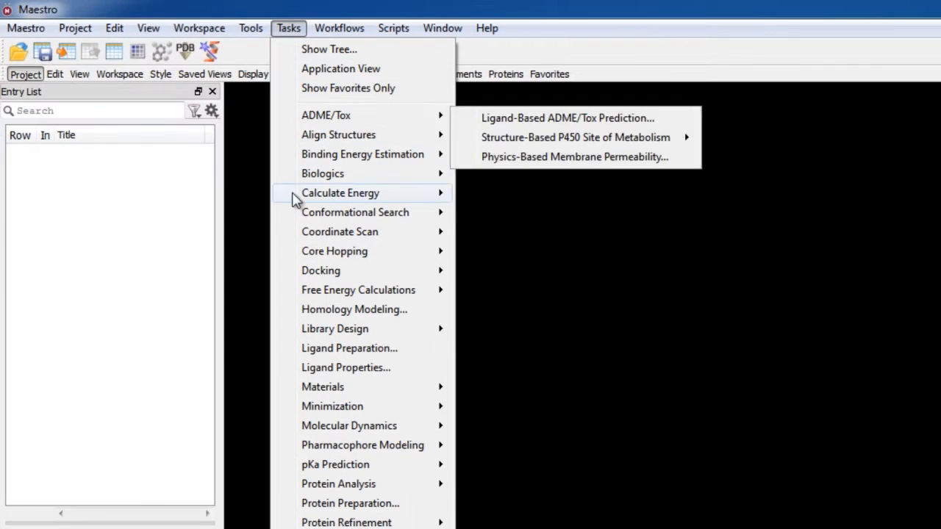
pyautogui.moveTo(320, 270)
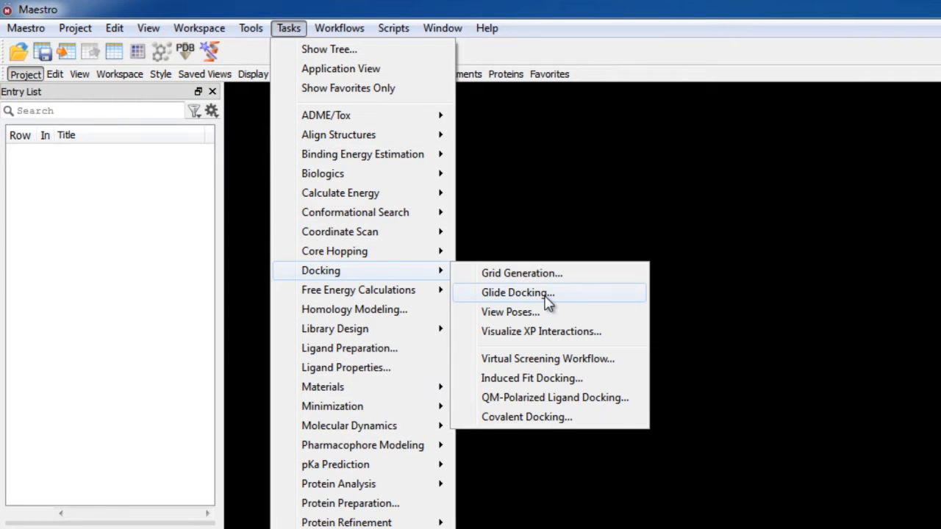
# Bring up the Glide Ligand Docking panel via the Glide Docking task in the Task Tree
pyautogui.click(517, 292)
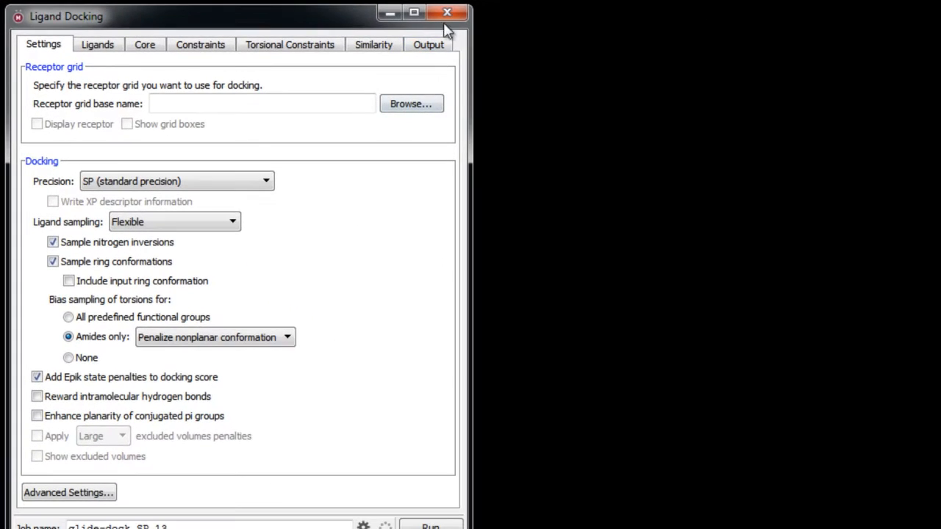
pyautogui.click(268, 14)
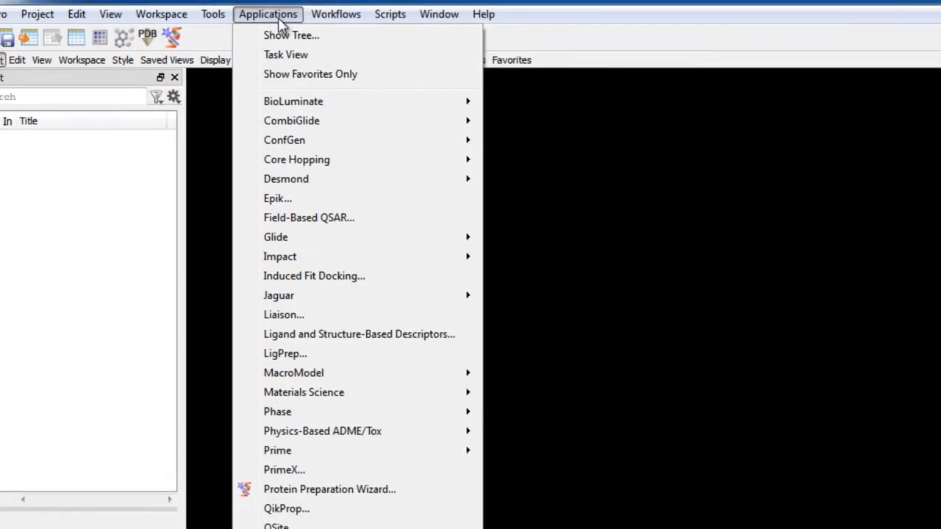
pyautogui.moveTo(315, 250)
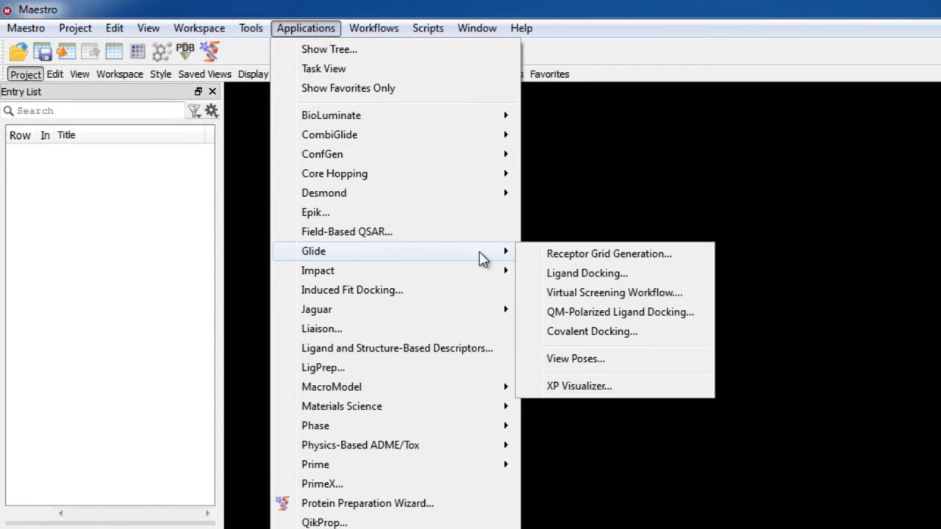
pyautogui.click(586, 272)
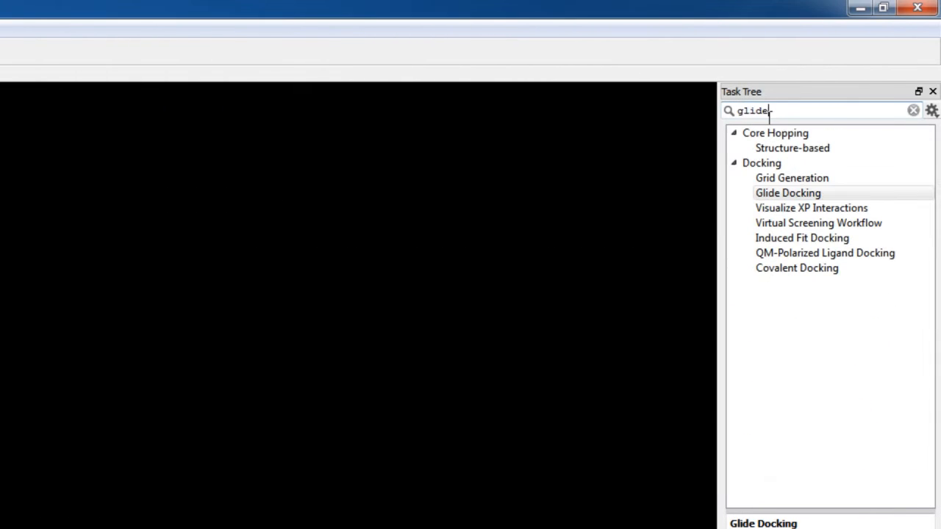
pyautogui.doubleClick(788, 193)
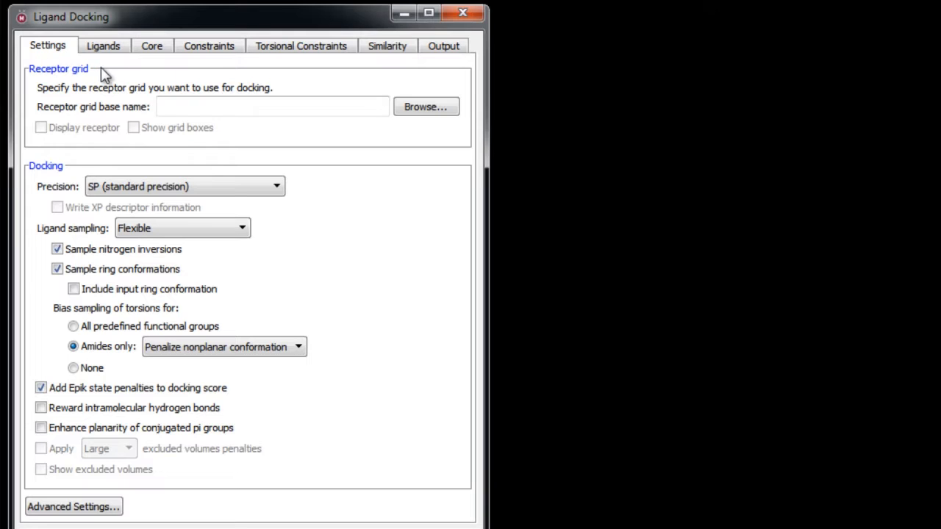
pyautogui.moveTo(91, 161)
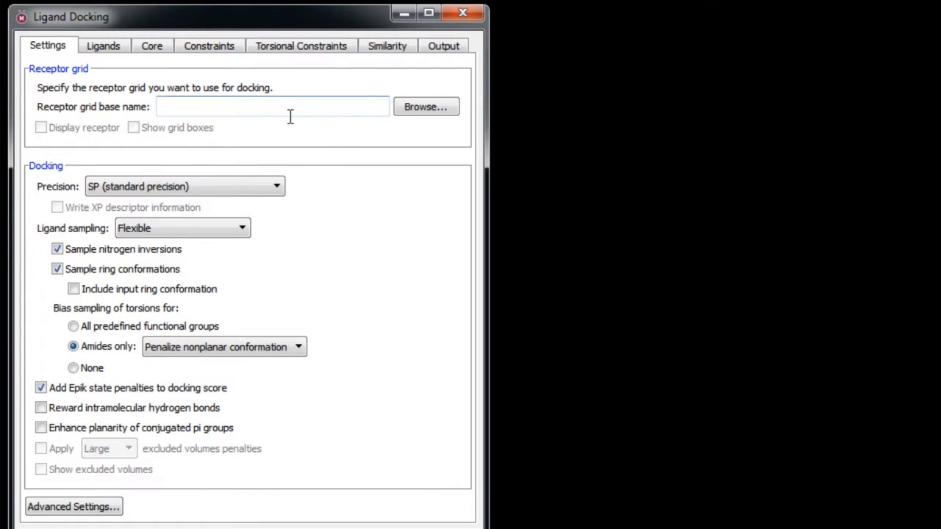
# Load FactorXa_Grid.zip as the receptor grid and display the receptor in the workspace
pyautogui.click(425, 106)
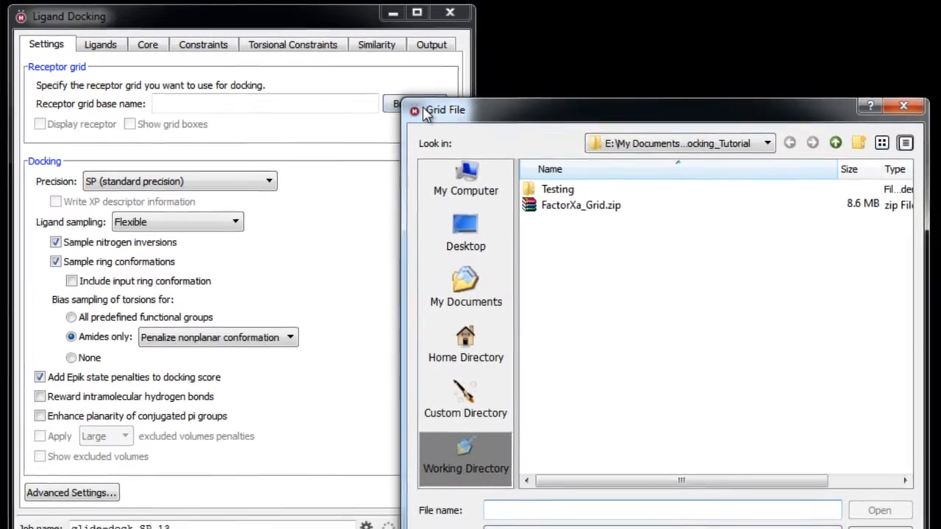
pyautogui.click(579, 206)
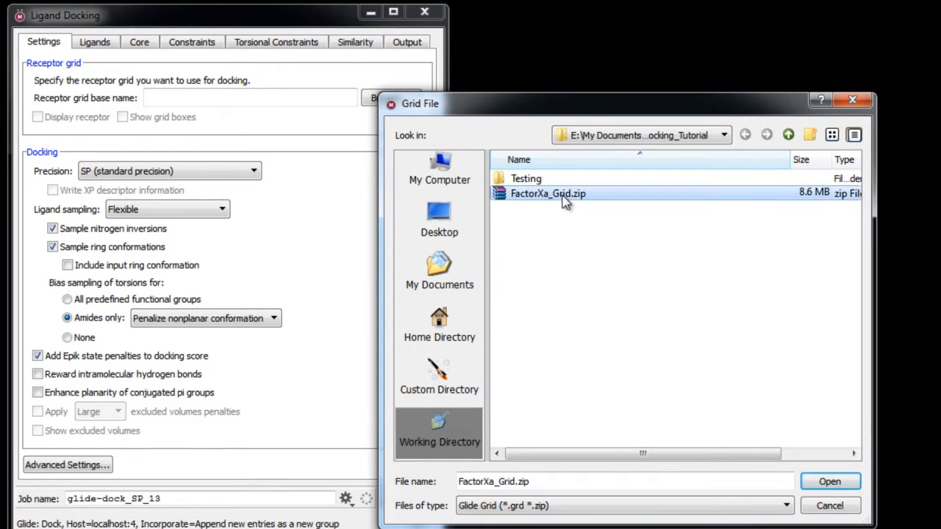
pyautogui.click(829, 483)
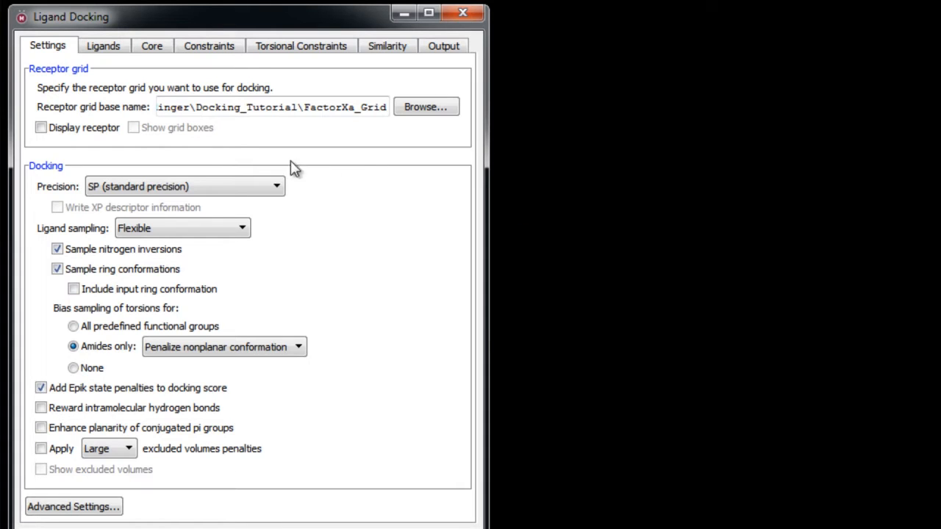
pyautogui.click(41, 126)
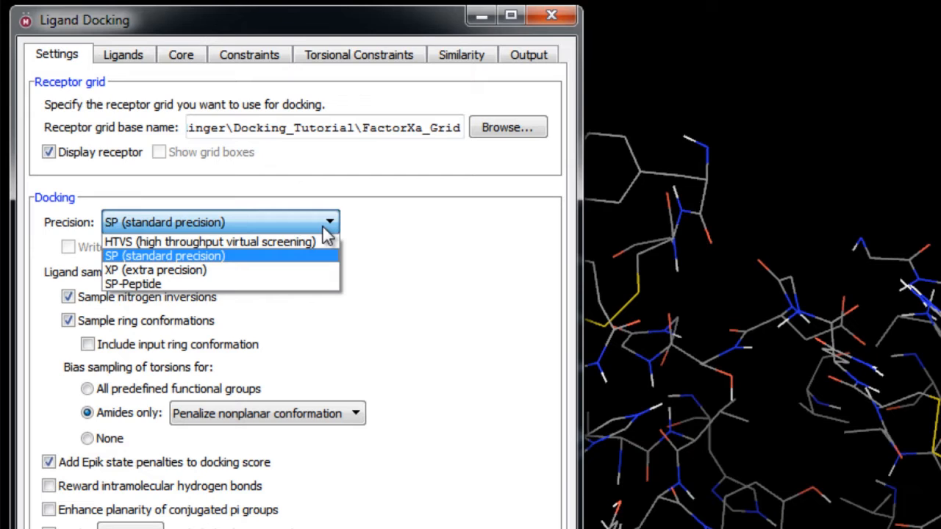
pyautogui.moveTo(209, 241)
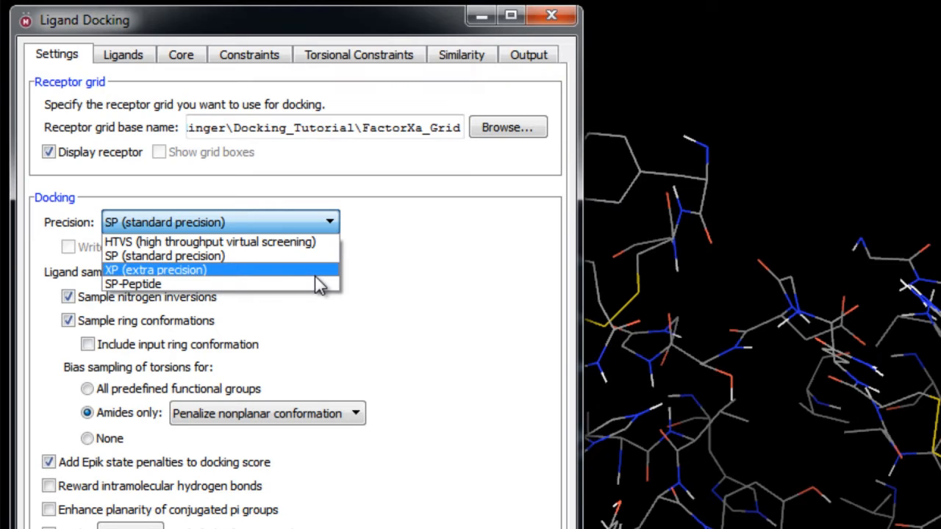
# Set docking precision to XP (extra precision) and review the precision choices
pyautogui.click(156, 270)
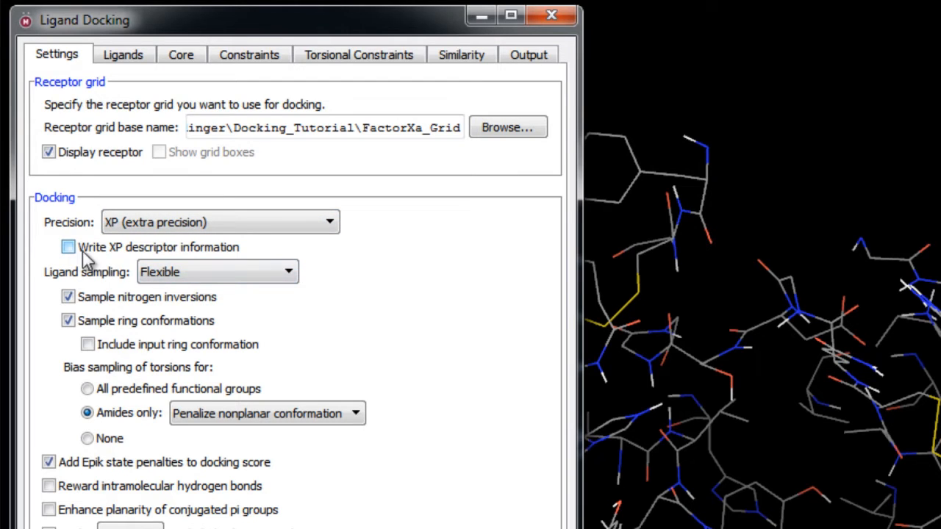
pyautogui.moveTo(262, 258)
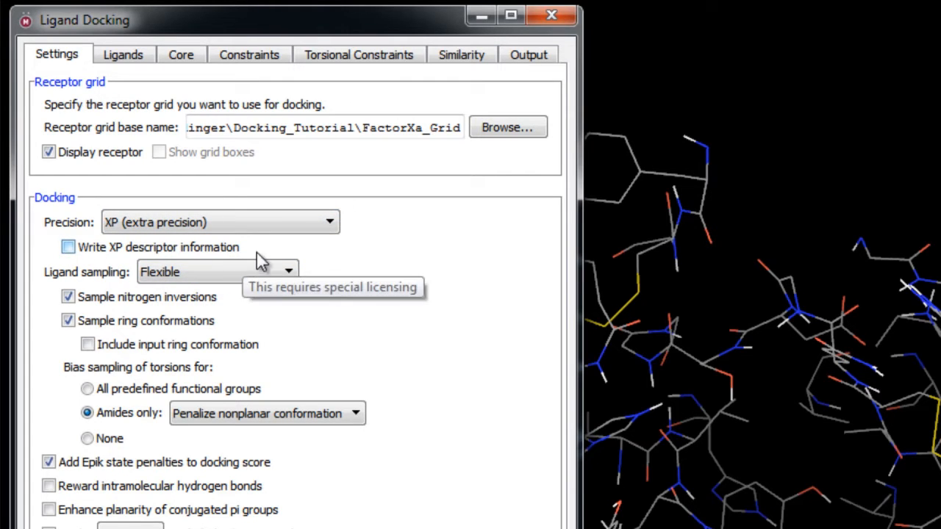
pyautogui.moveTo(327, 250)
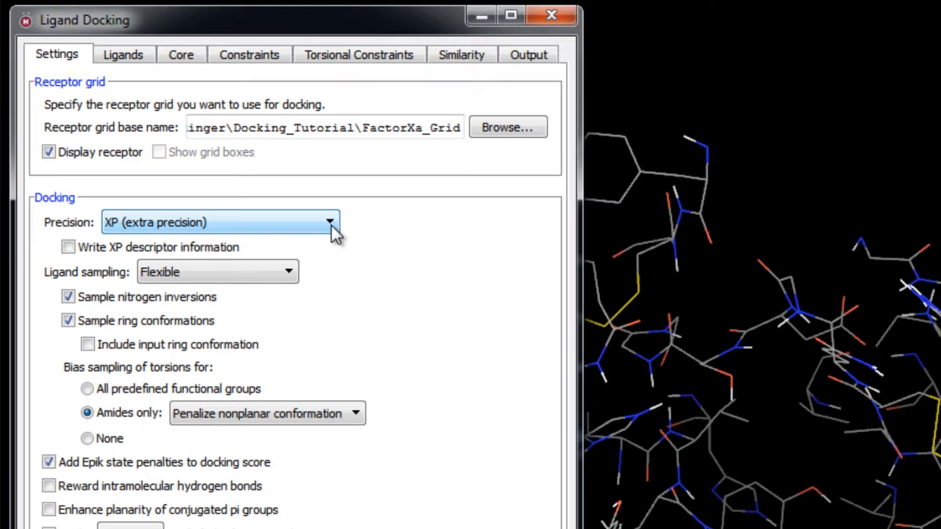
pyautogui.click(329, 222)
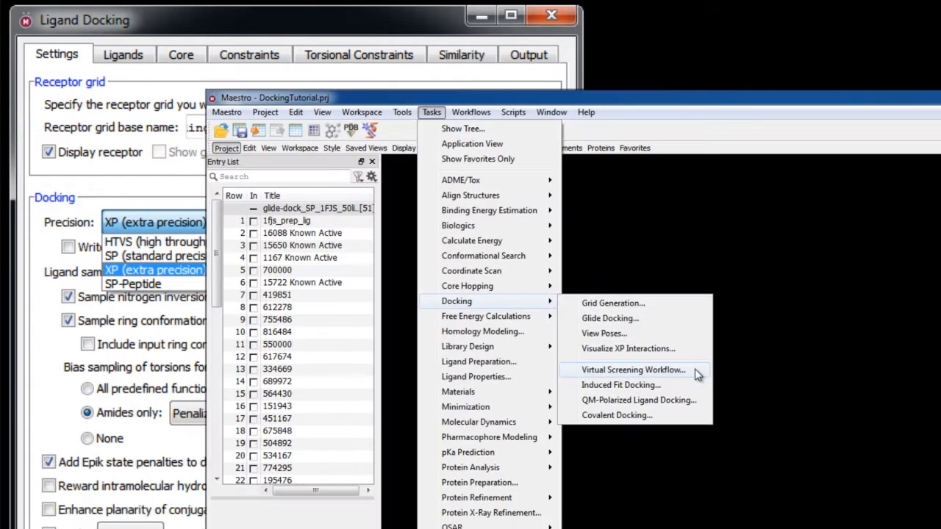
pyautogui.click(633, 371)
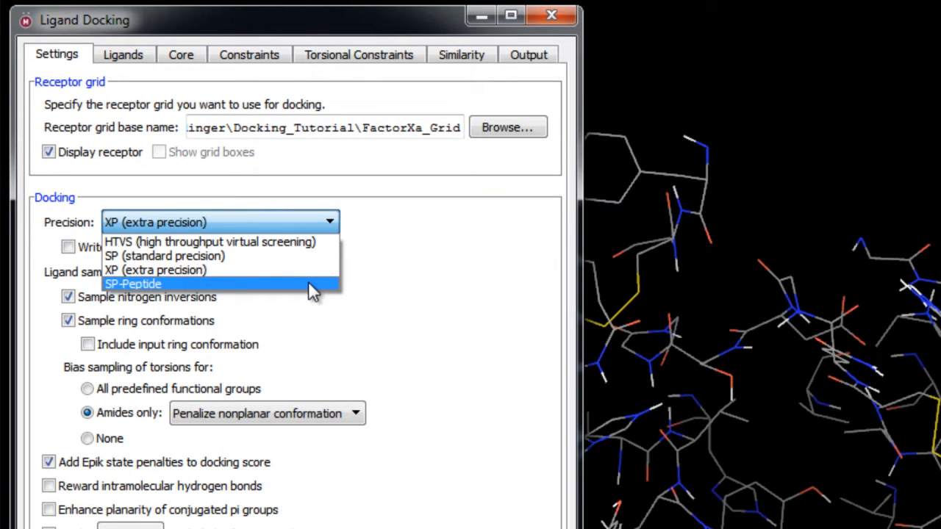
pyautogui.moveTo(326, 287)
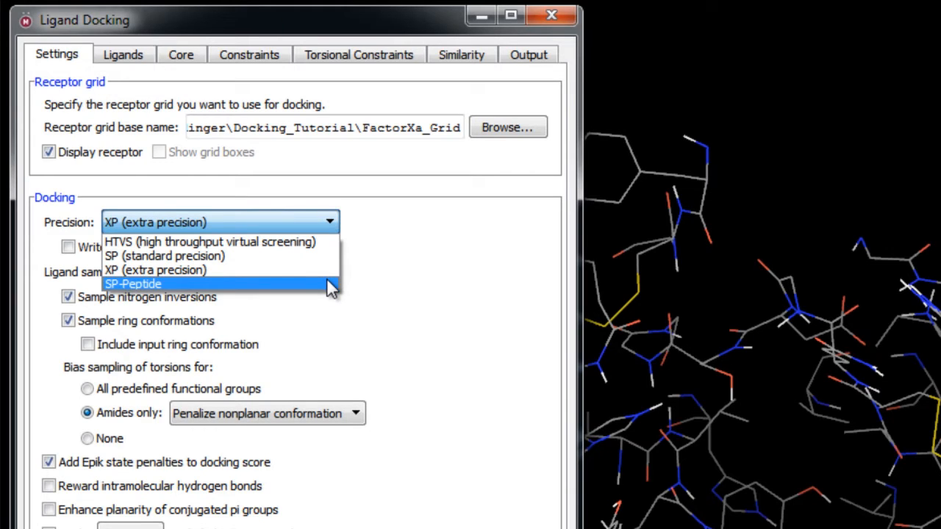
# Set precision back to SP (standard precision) and keep ligand sampling Flexible
pyautogui.click(164, 256)
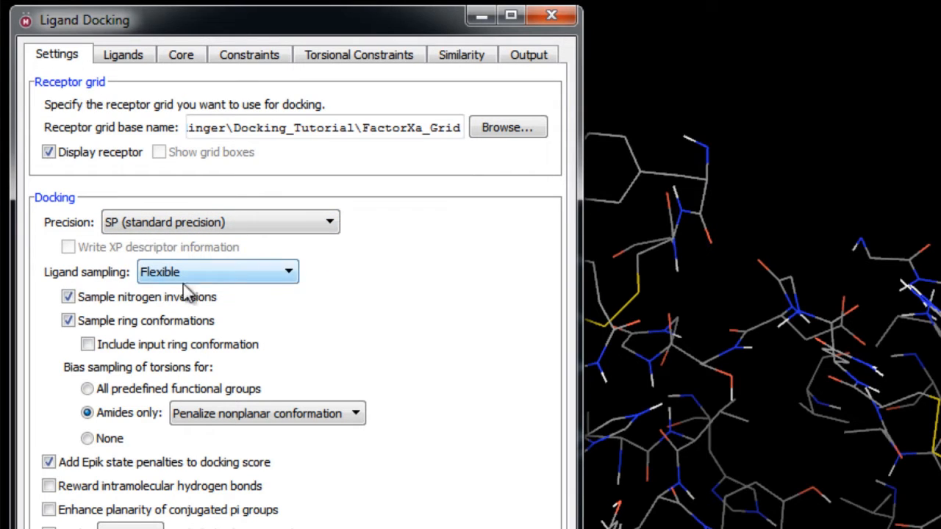
pyautogui.click(288, 271)
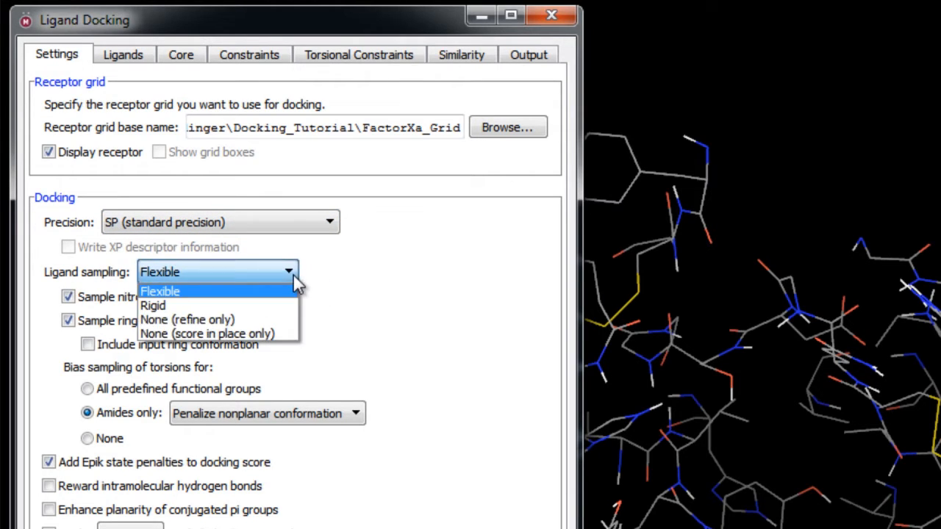
pyautogui.moveTo(152, 304)
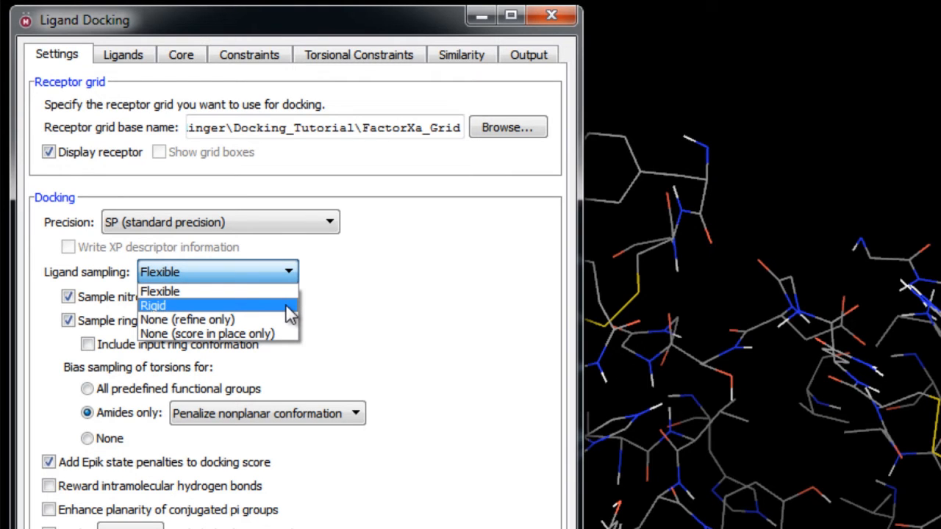
pyautogui.moveTo(189, 319)
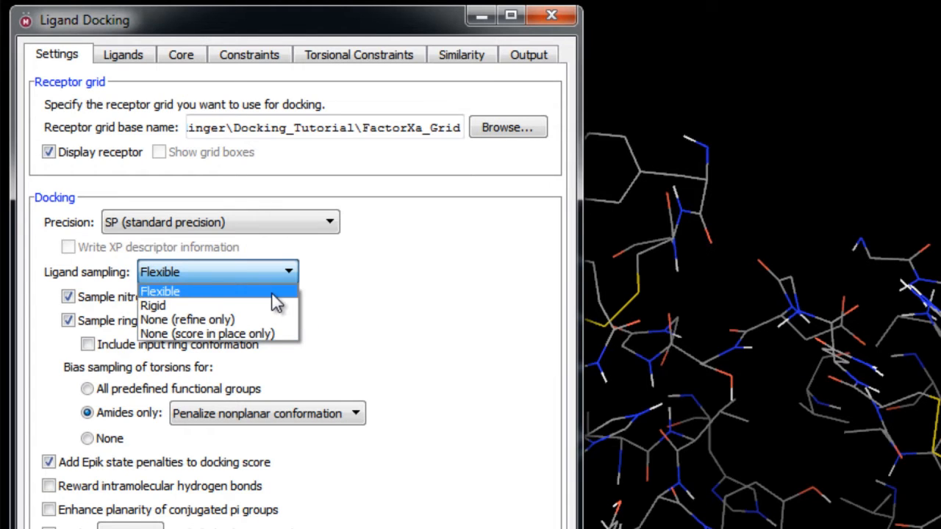
pyautogui.click(159, 291)
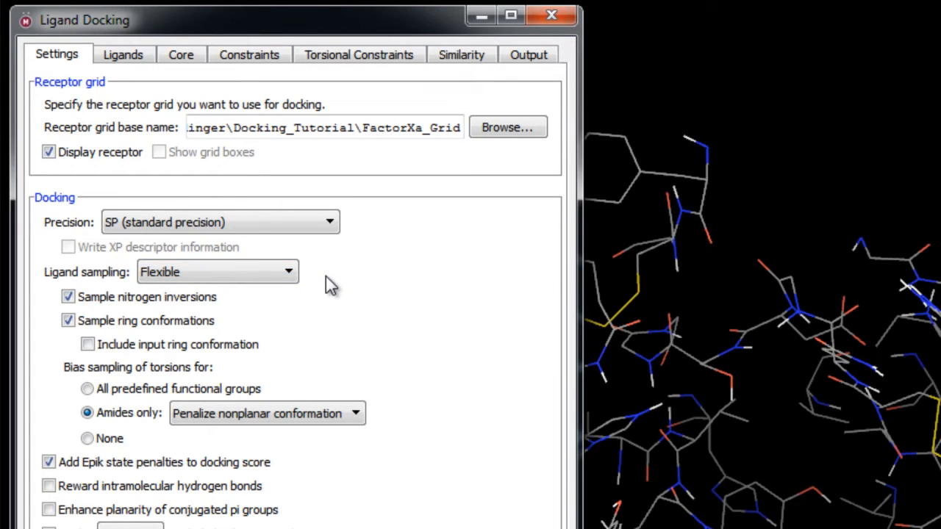
pyautogui.moveTo(320, 285)
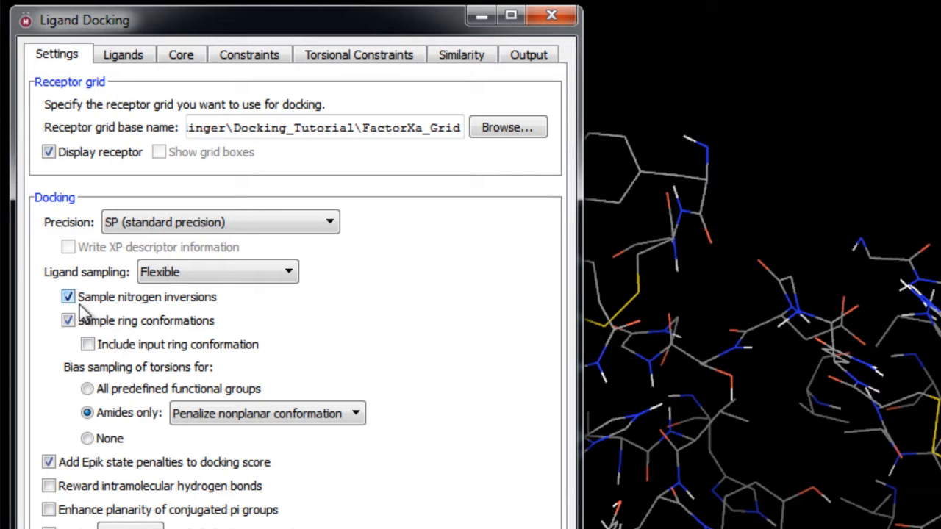
pyautogui.moveTo(213, 309)
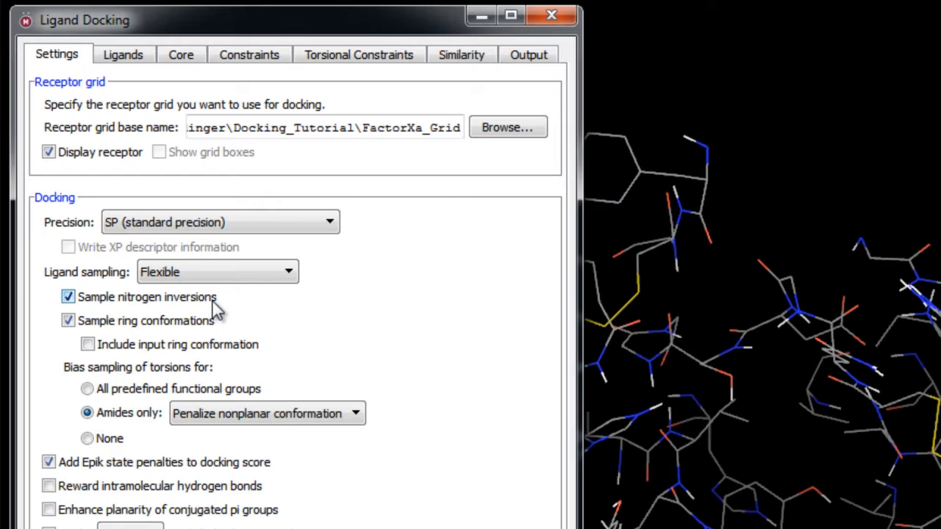
pyautogui.moveTo(223, 331)
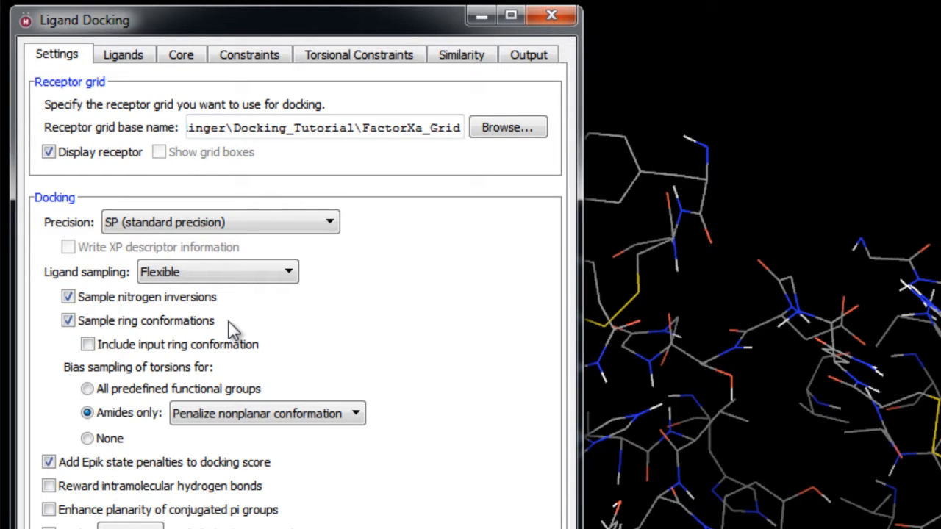
pyautogui.click(87, 344)
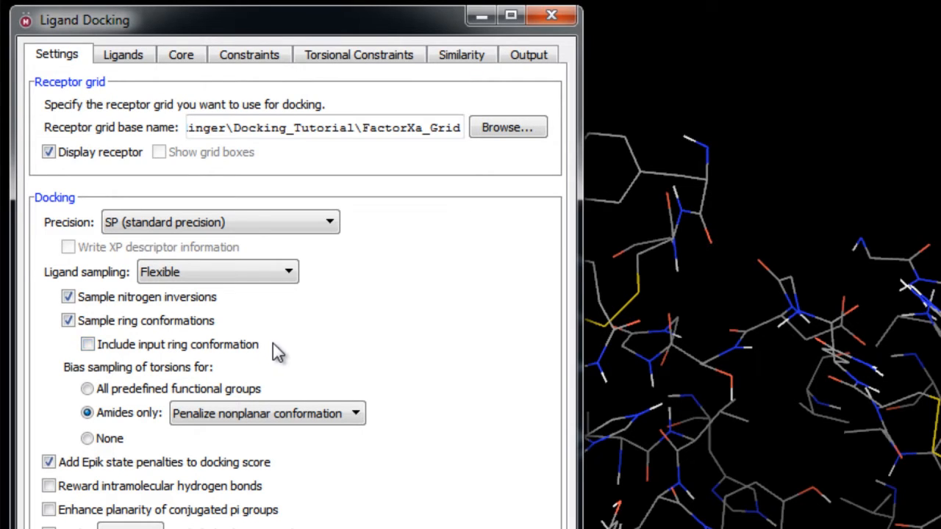
pyautogui.moveTo(106, 381)
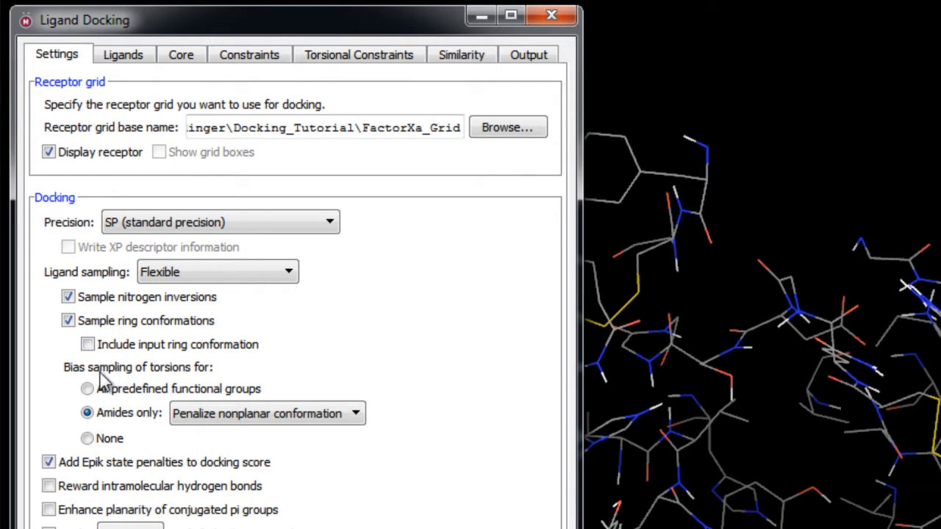
pyautogui.moveTo(213, 375)
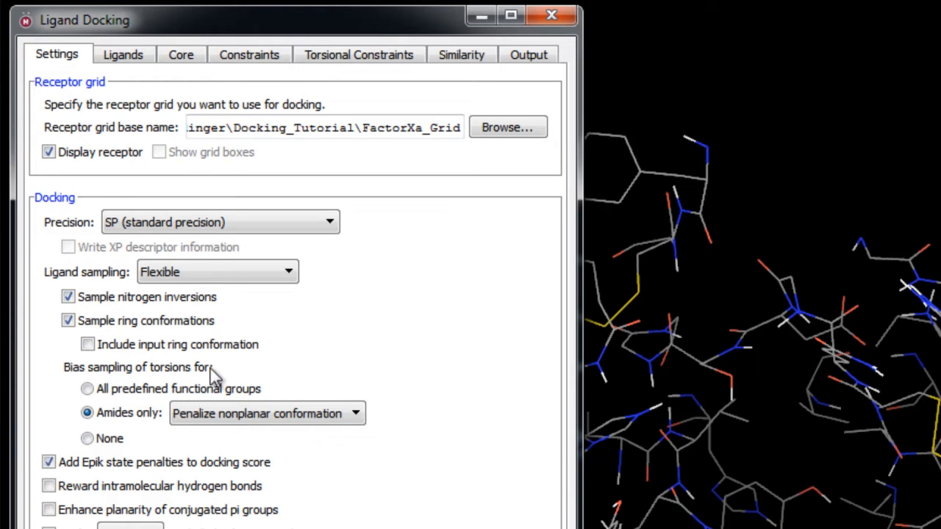
pyautogui.moveTo(278, 376)
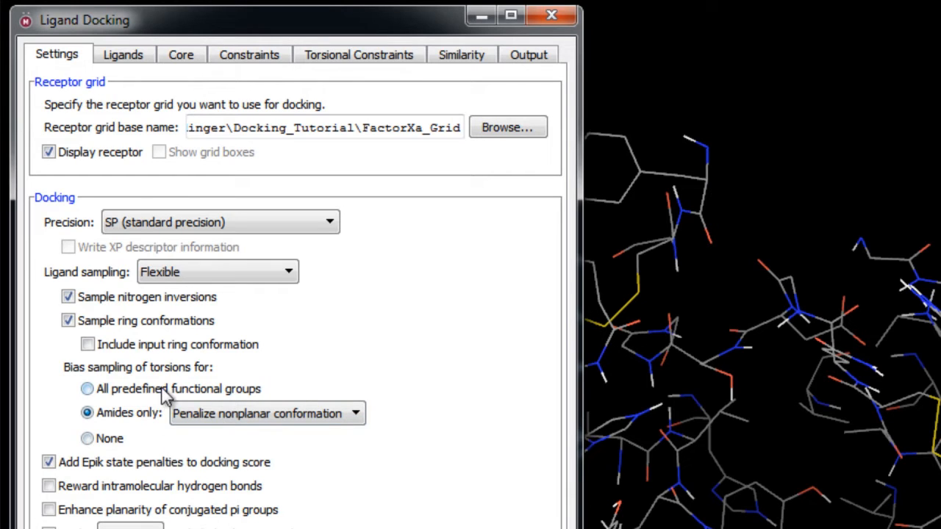
pyautogui.moveTo(103, 397)
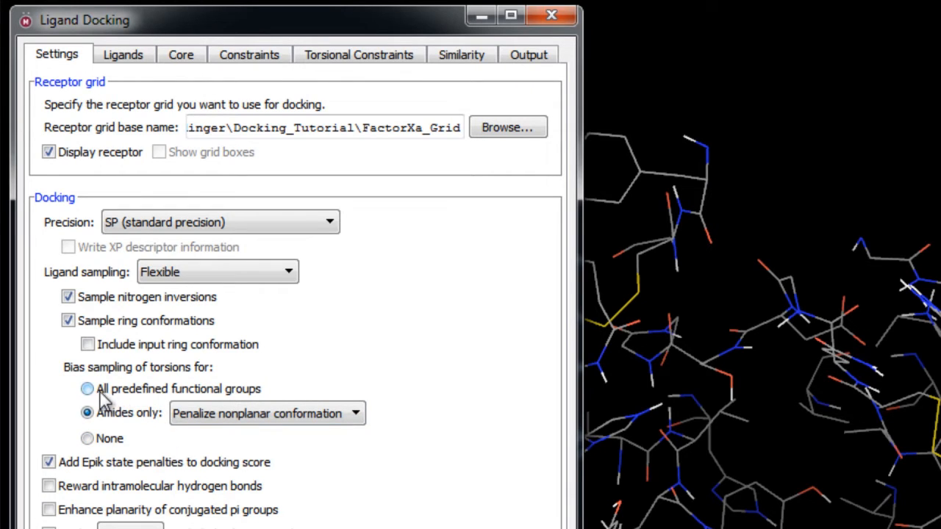
pyautogui.moveTo(206, 394)
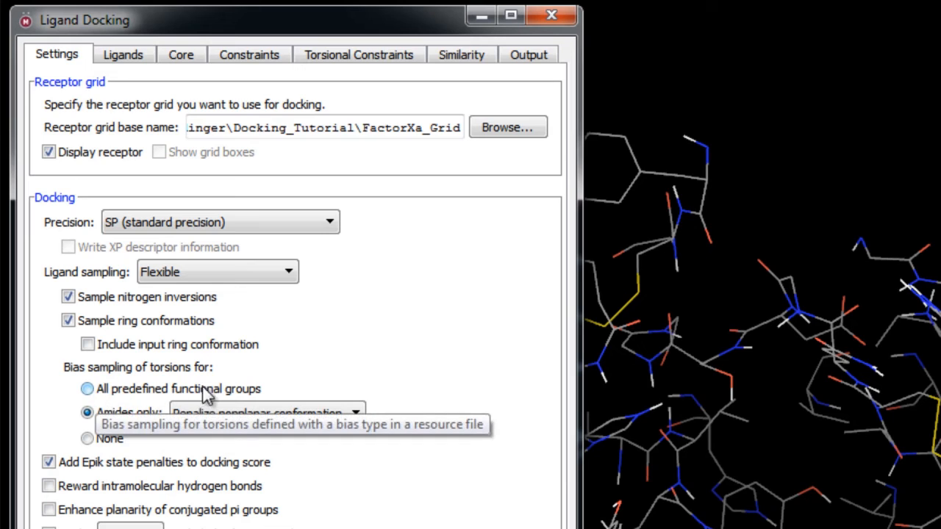
pyautogui.moveTo(258, 391)
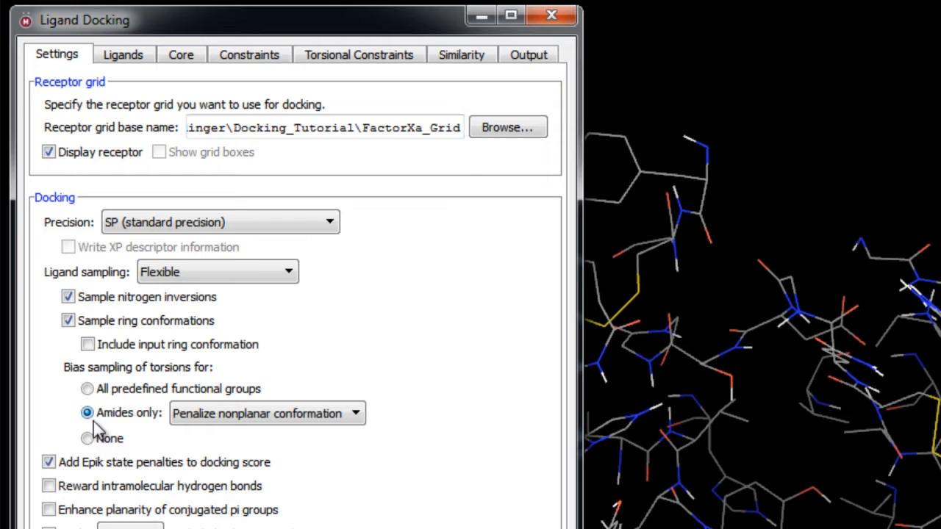
pyautogui.moveTo(153, 429)
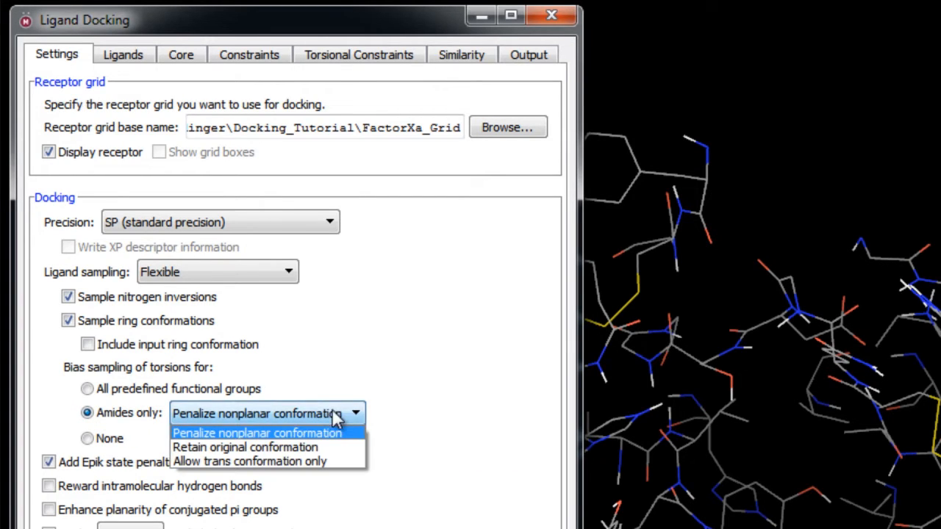
pyautogui.moveTo(359, 444)
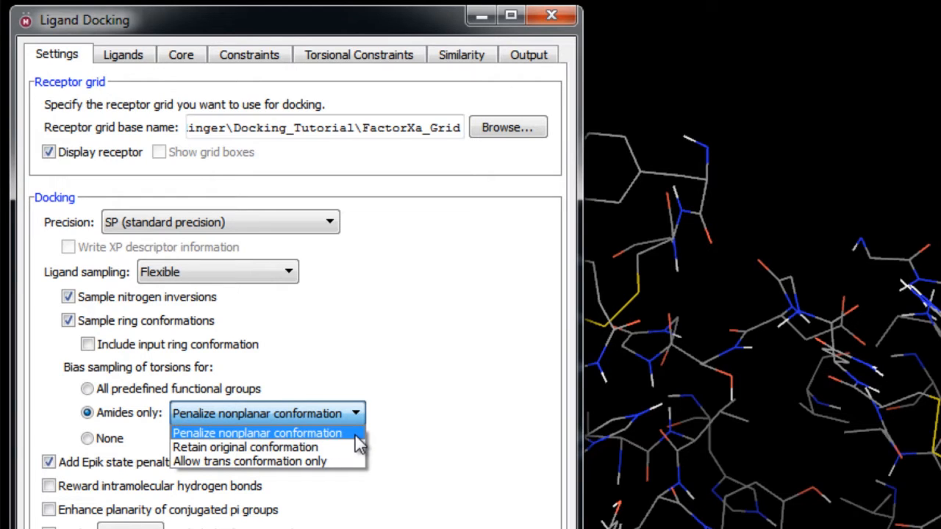
pyautogui.moveTo(244, 447)
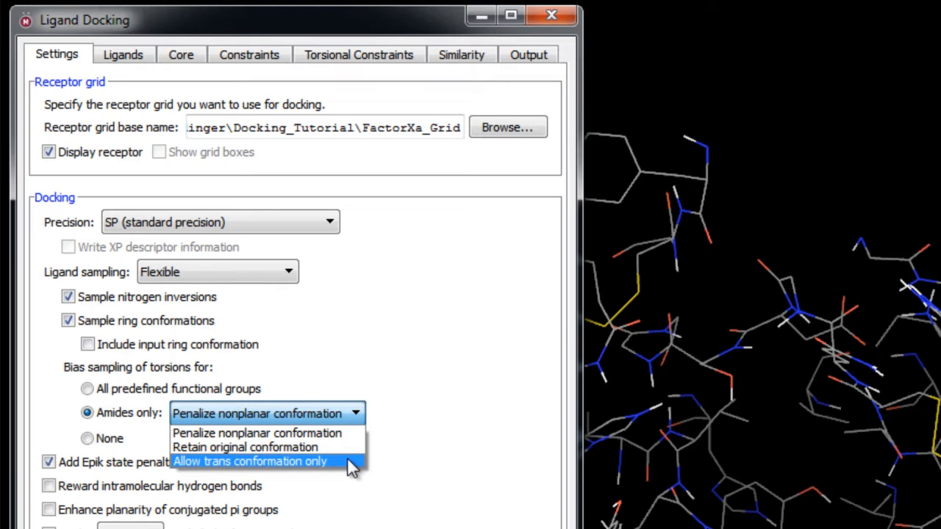
pyautogui.click(268, 413)
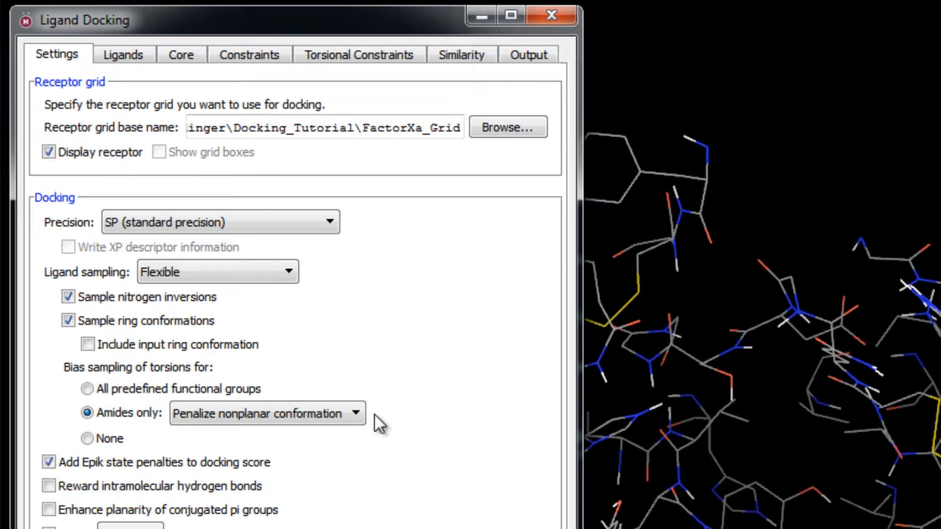
pyautogui.click(268, 413)
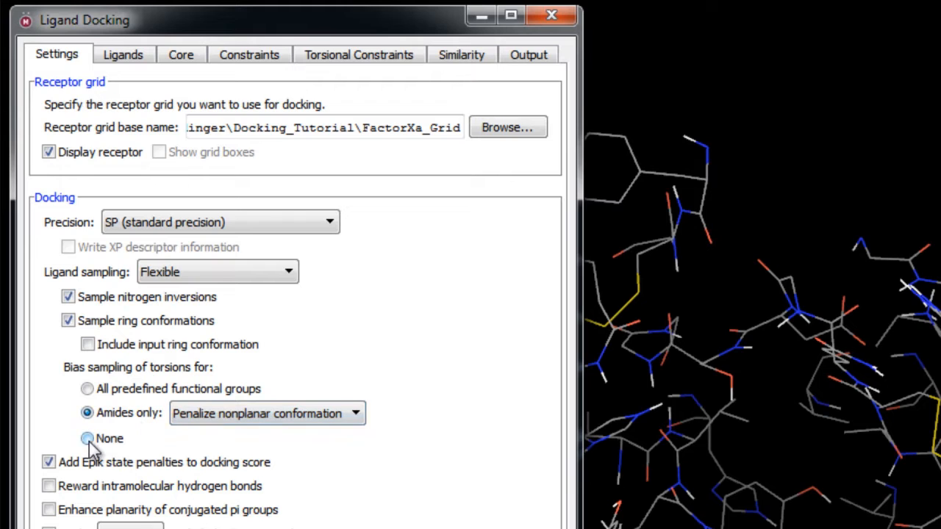
pyautogui.moveTo(109, 438)
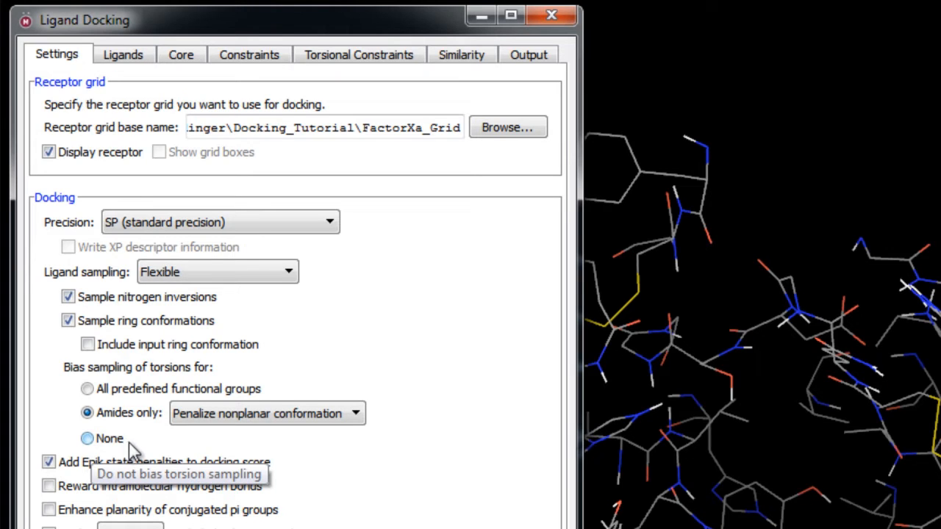
pyautogui.moveTo(382, 453)
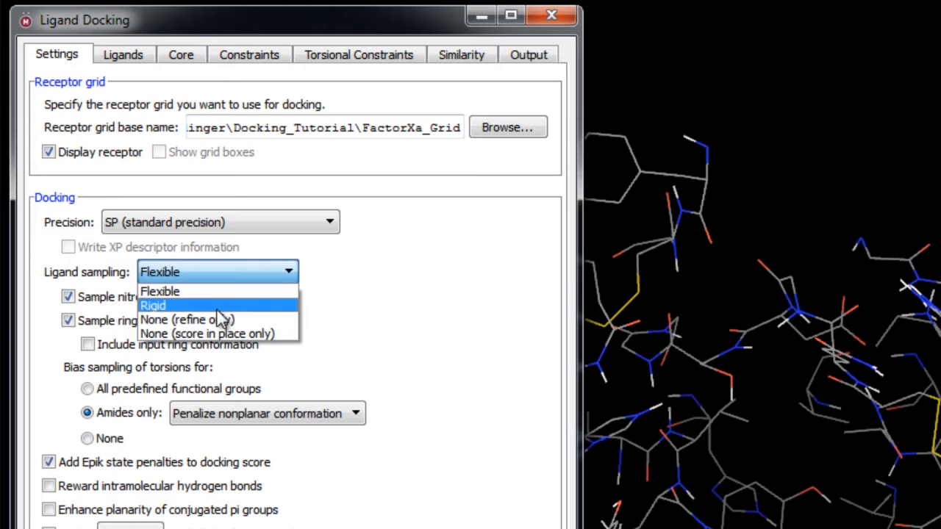
# Try Rigid and None (refine only), then set ligand sampling to None (score in place only)
pyautogui.click(152, 304)
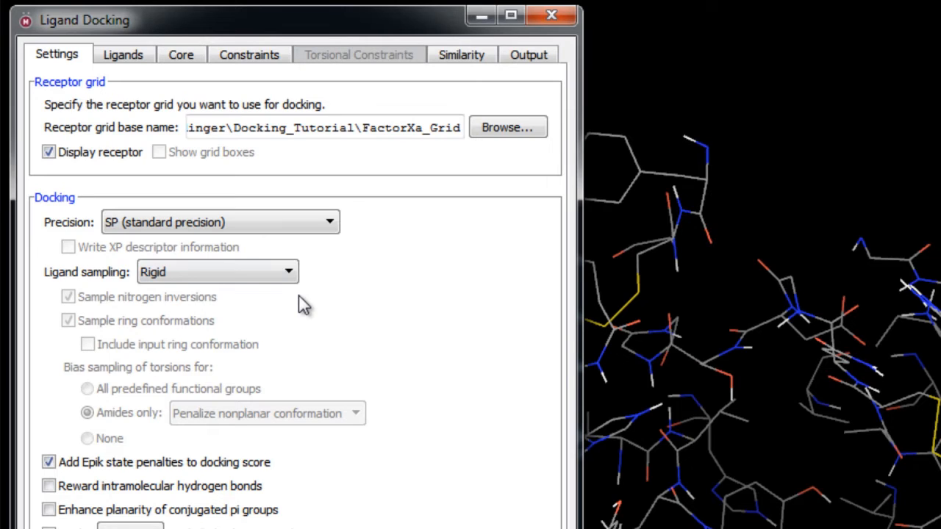
pyautogui.moveTo(307, 307)
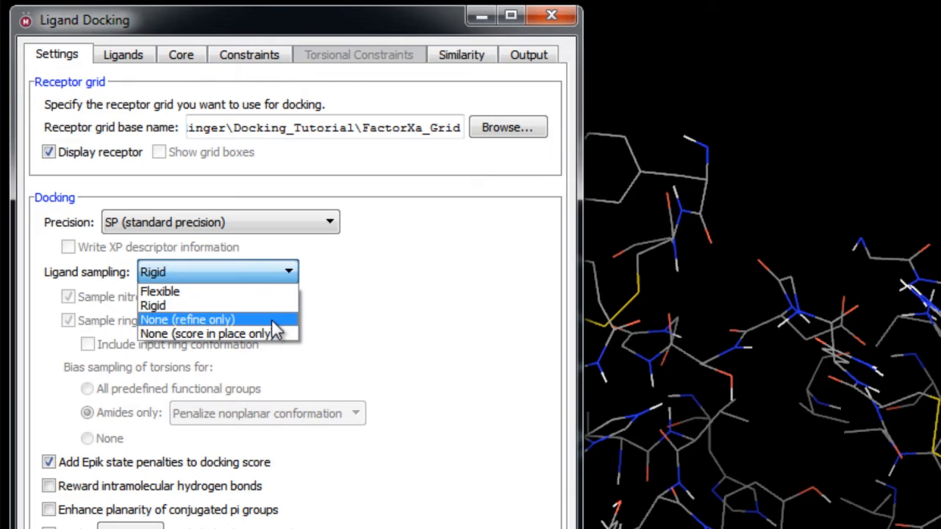
pyautogui.moveTo(188, 319)
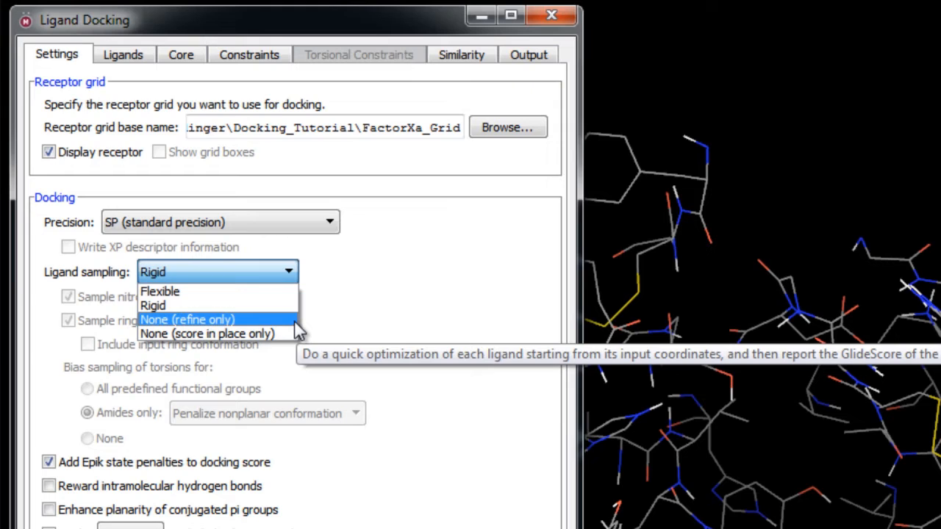
pyautogui.click(186, 319)
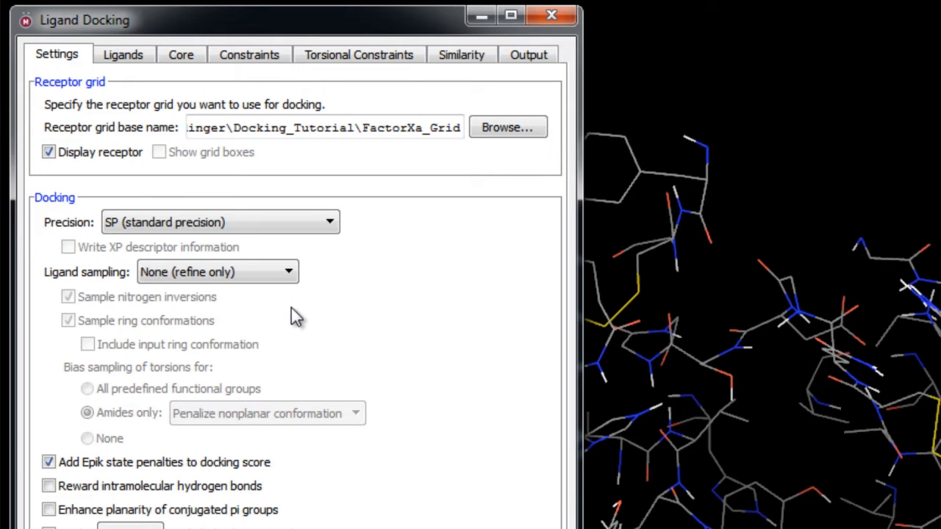
pyautogui.click(218, 270)
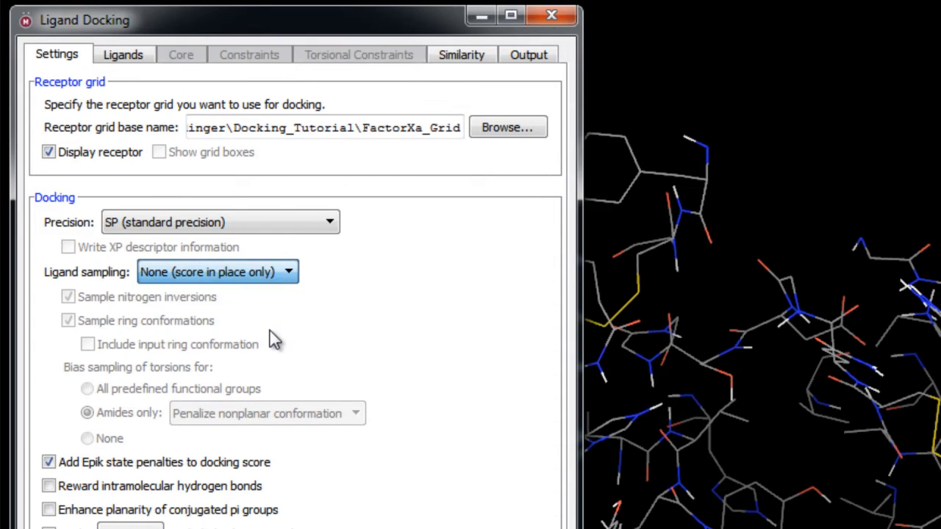
pyautogui.moveTo(286, 329)
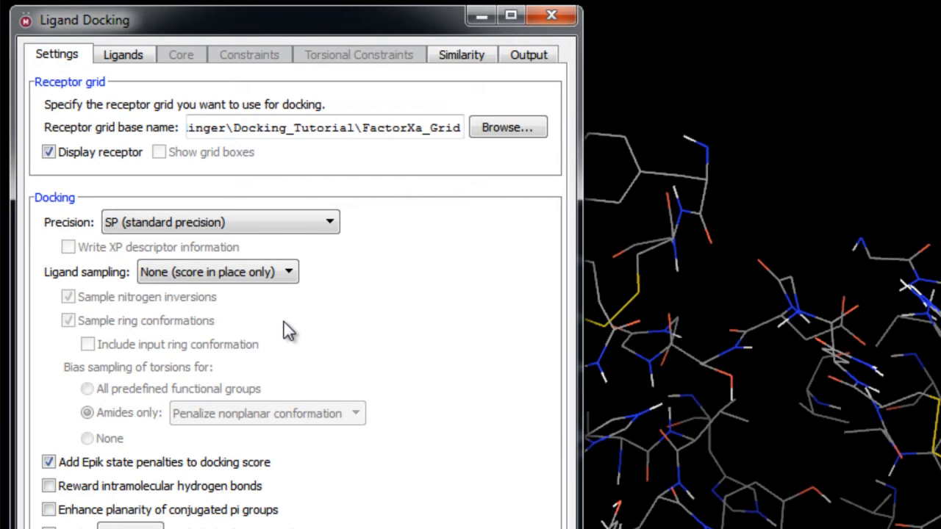
pyautogui.moveTo(273, 326)
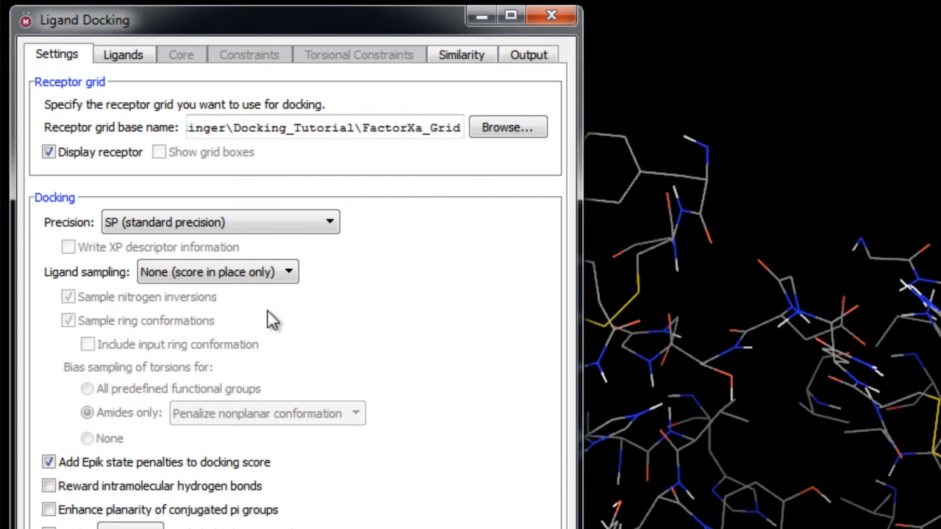
pyautogui.moveTo(283, 318)
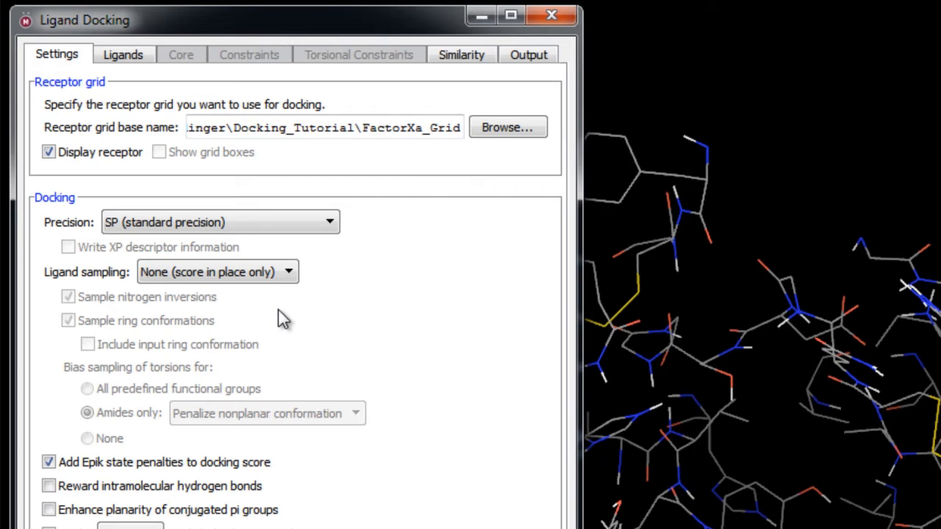
pyautogui.moveTo(287, 318)
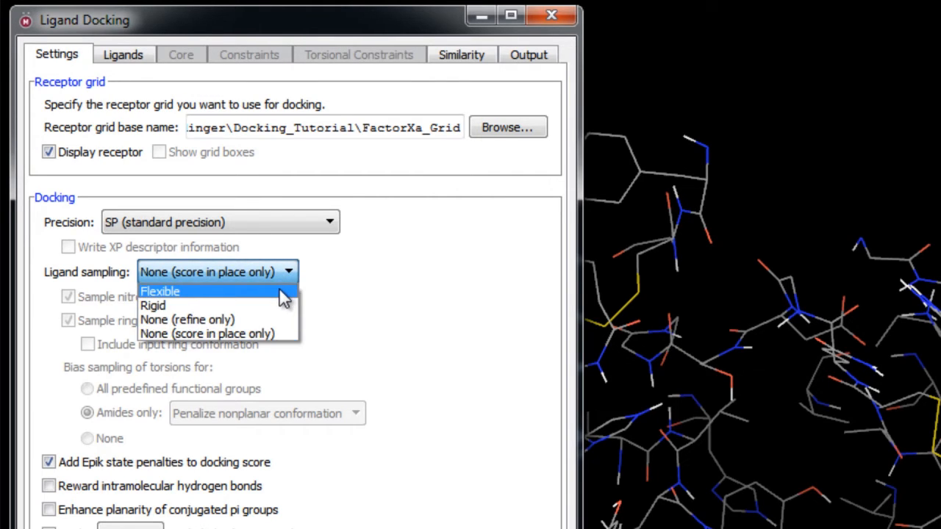
# Set ligand sampling back to Flexible and review the remaining Settings options
pyautogui.click(159, 291)
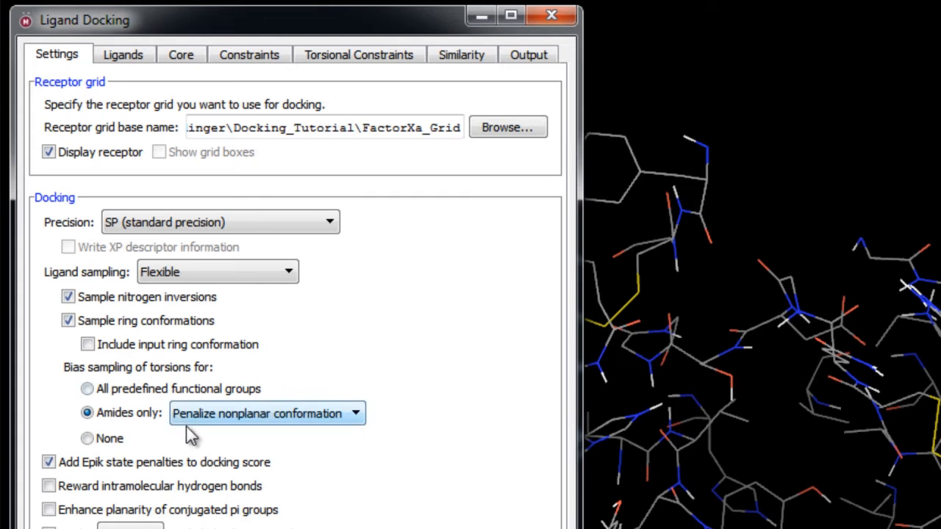
pyautogui.scroll(-3)
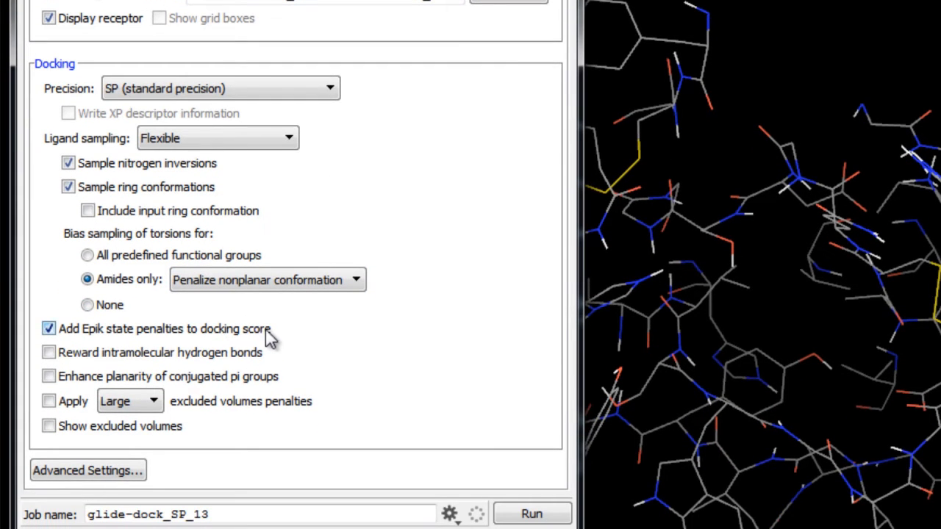
pyautogui.moveTo(306, 335)
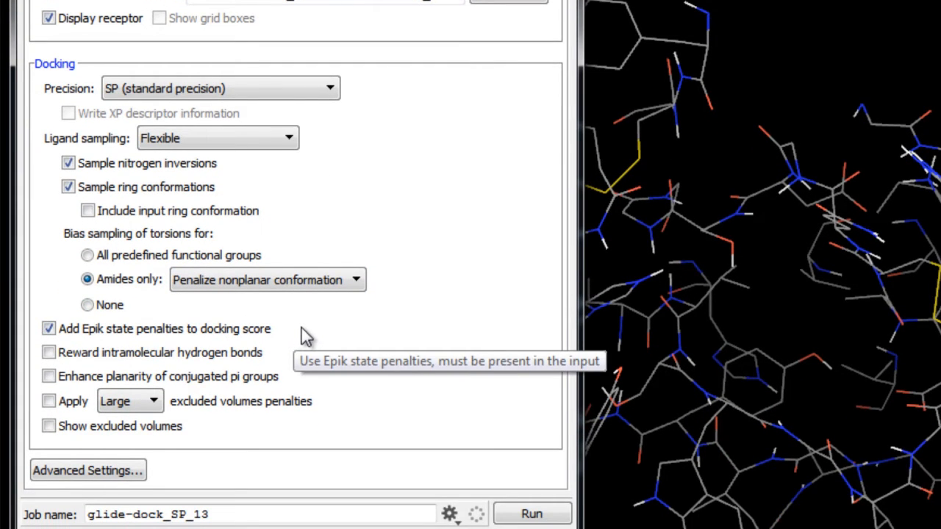
pyautogui.moveTo(285, 332)
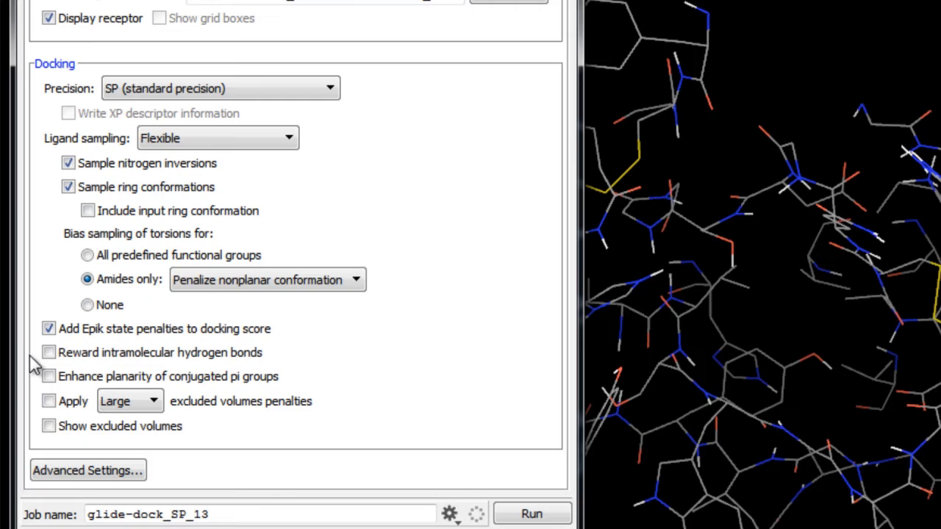
pyautogui.moveTo(38, 360)
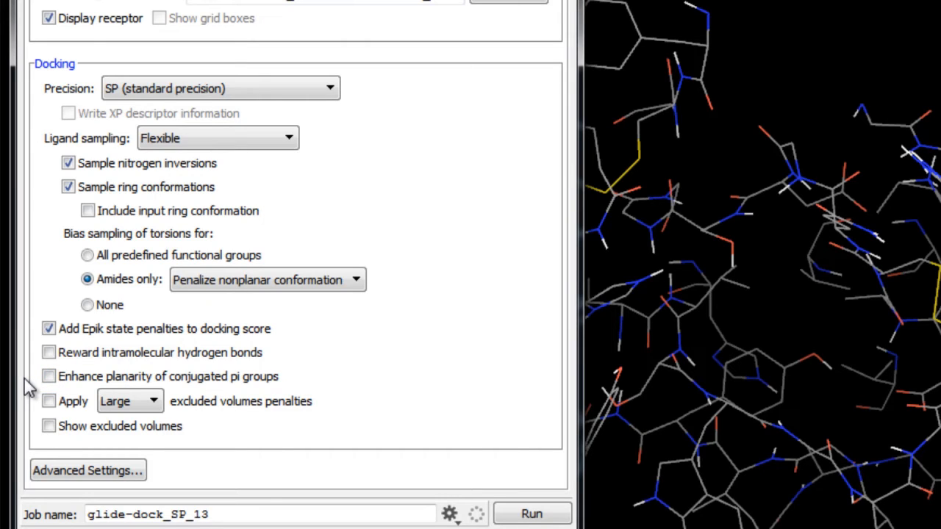
pyautogui.moveTo(37, 410)
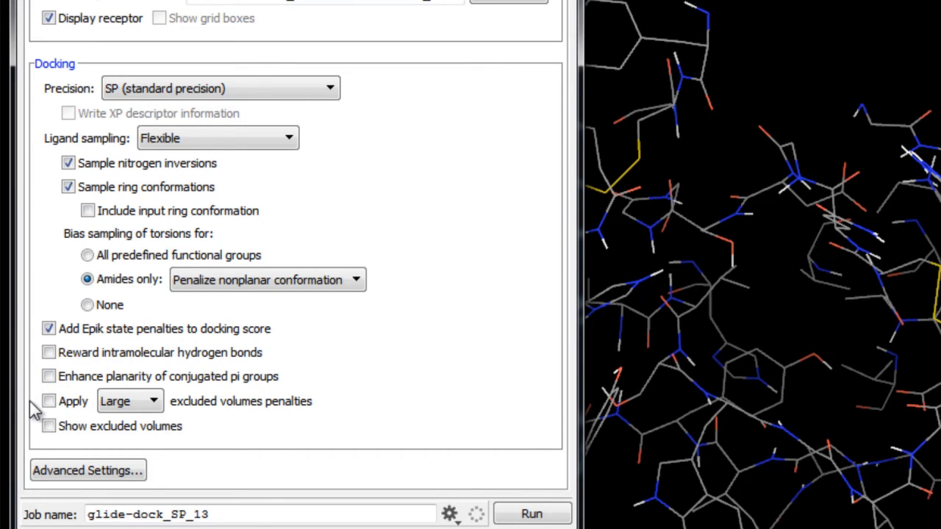
pyautogui.click(49, 402)
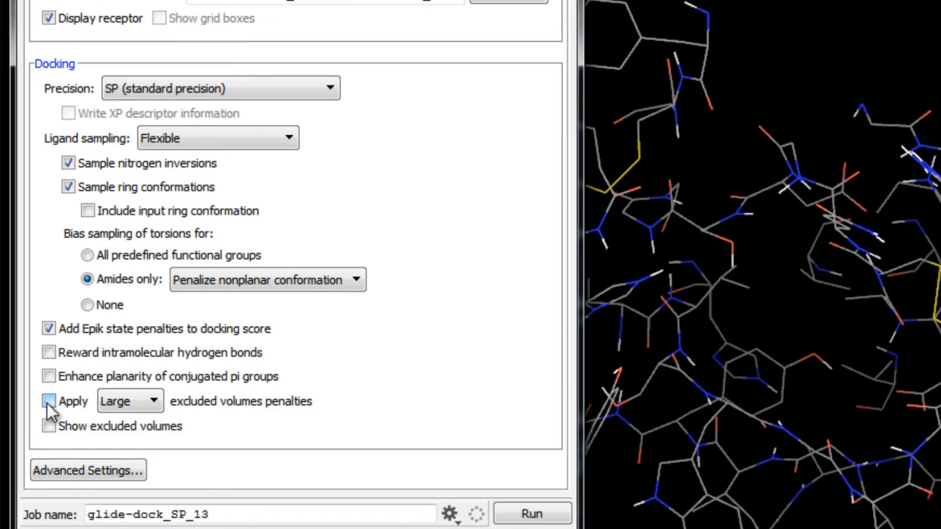
pyautogui.click(48, 400)
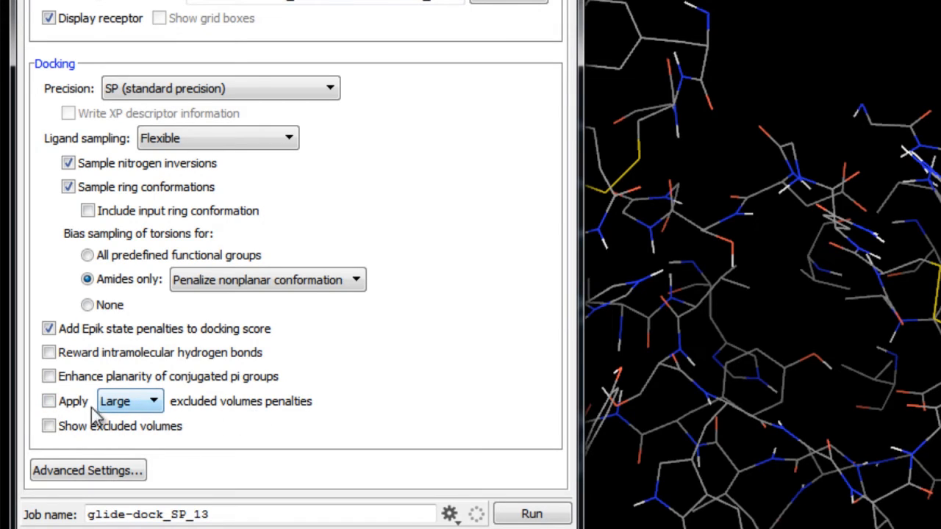
pyautogui.moveTo(150, 408)
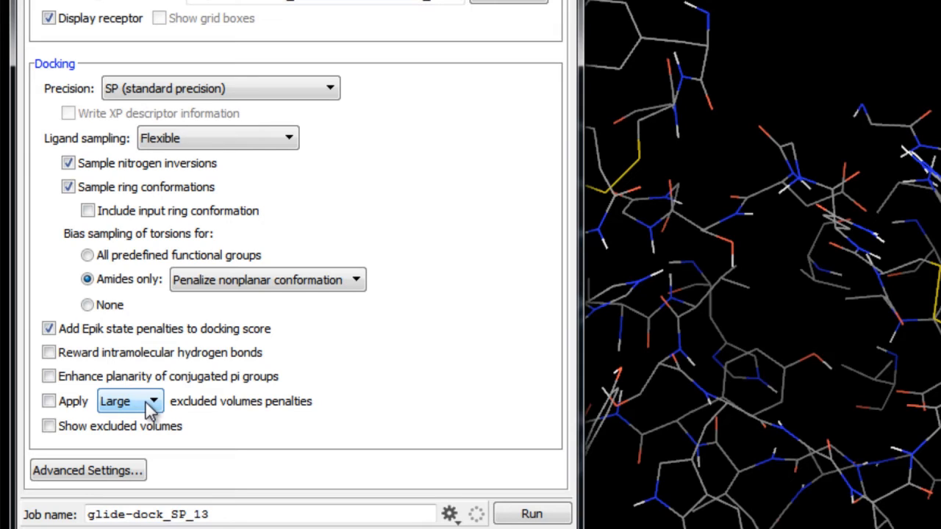
pyautogui.click(153, 400)
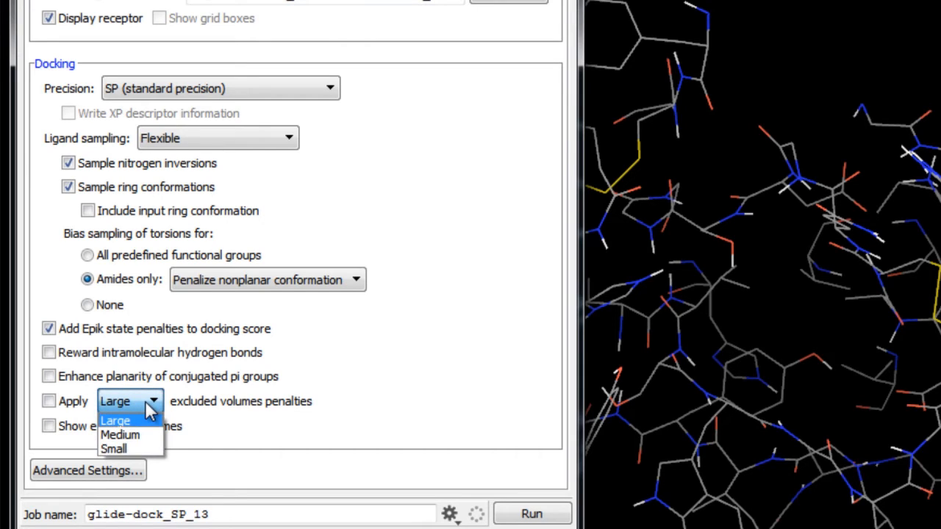
pyautogui.click(115, 420)
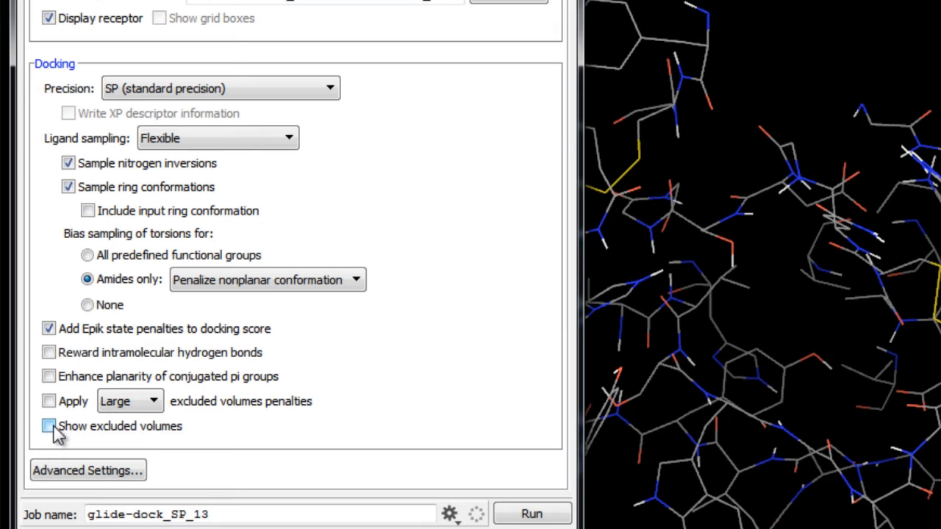
pyautogui.click(47, 427)
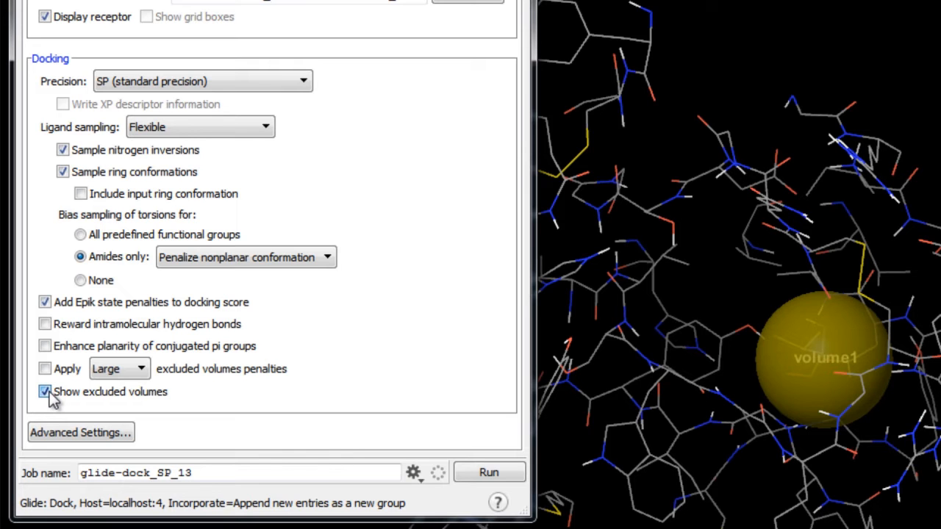
pyautogui.click(44, 391)
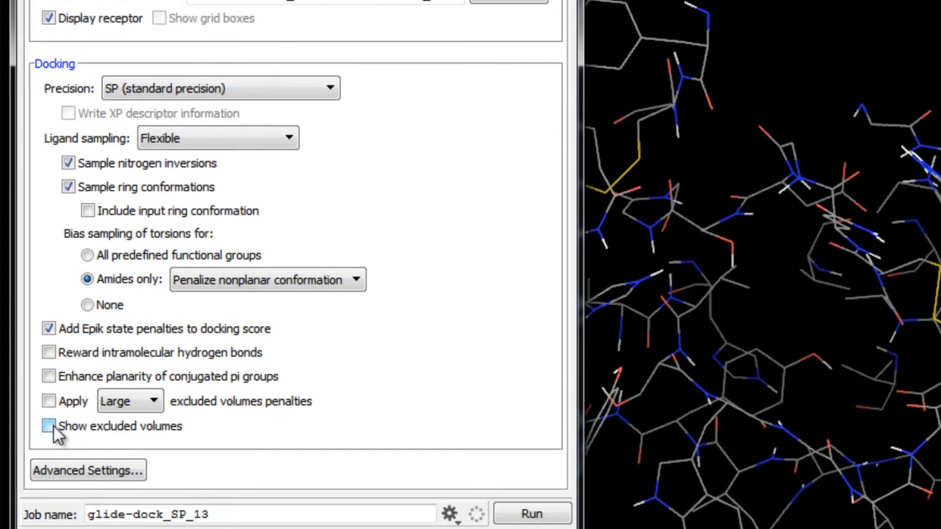
pyautogui.click(48, 427)
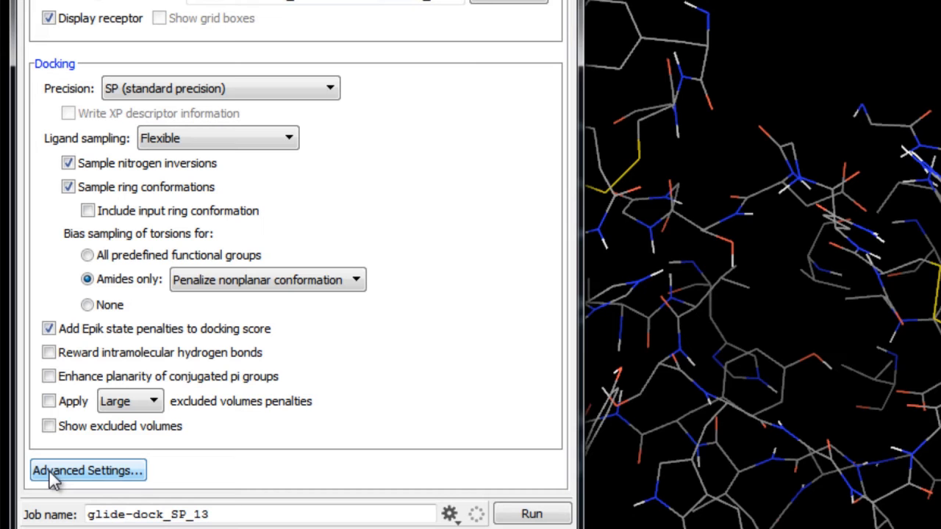
pyautogui.click(89, 470)
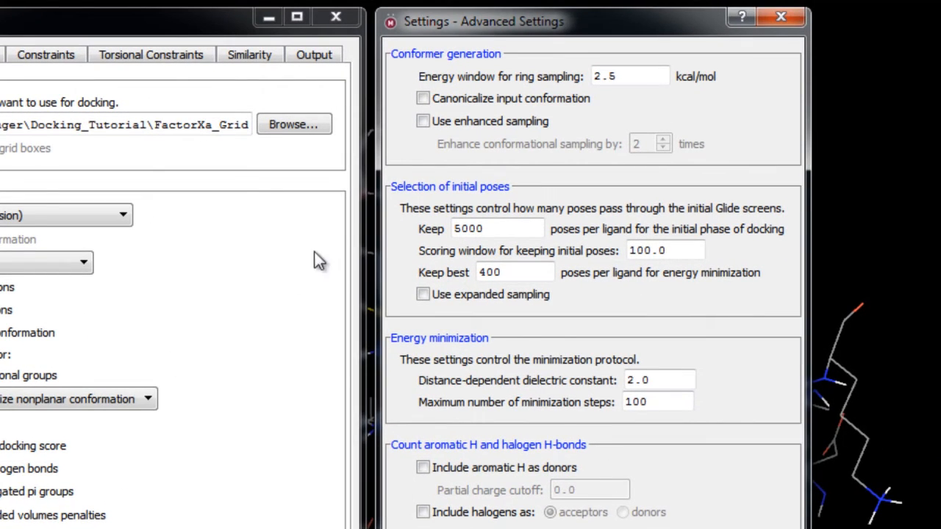
pyautogui.moveTo(463, 174)
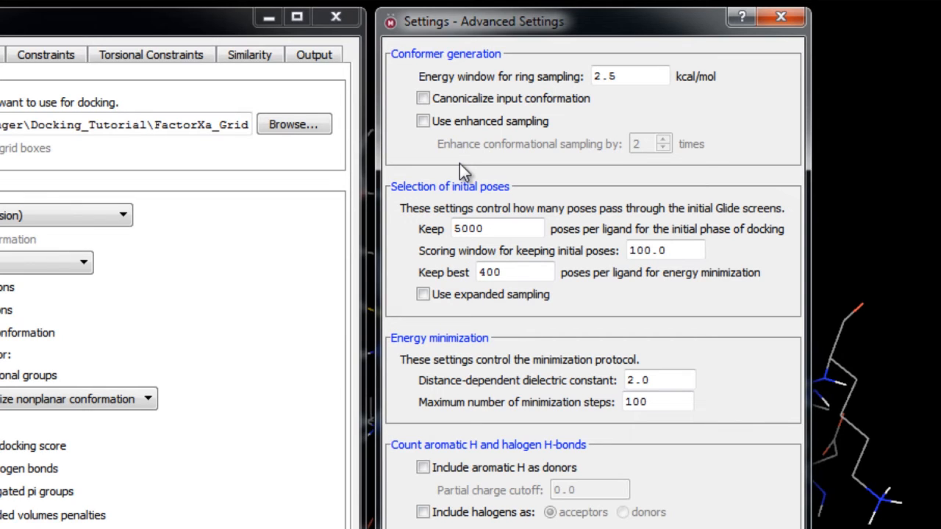
pyautogui.moveTo(438, 184)
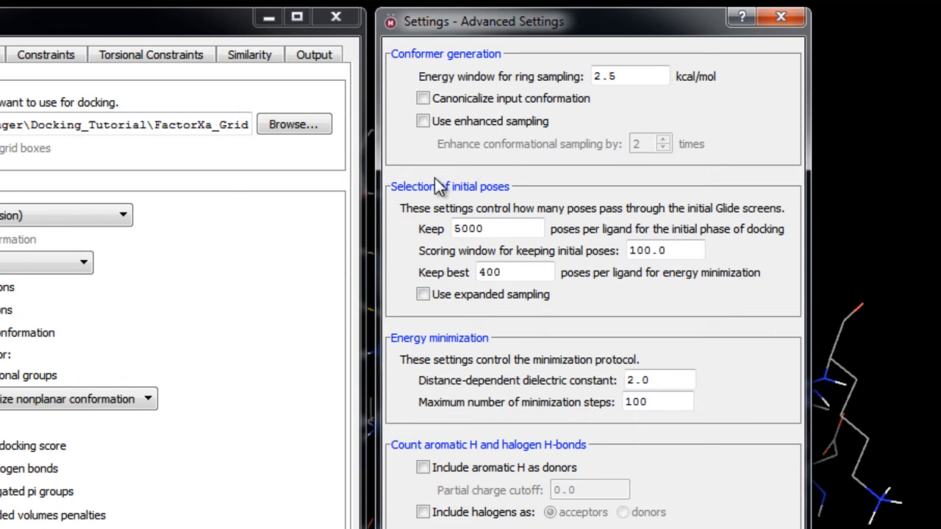
pyautogui.click(424, 294)
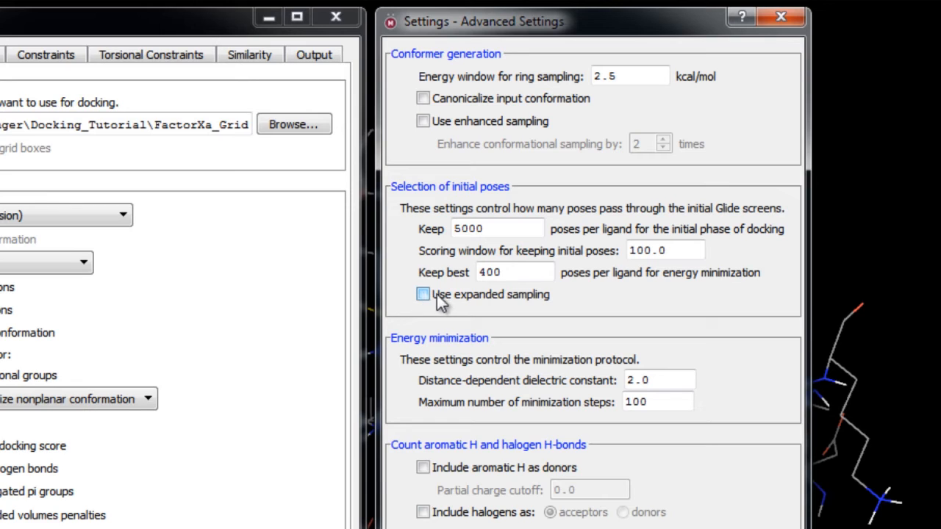
pyautogui.moveTo(512, 305)
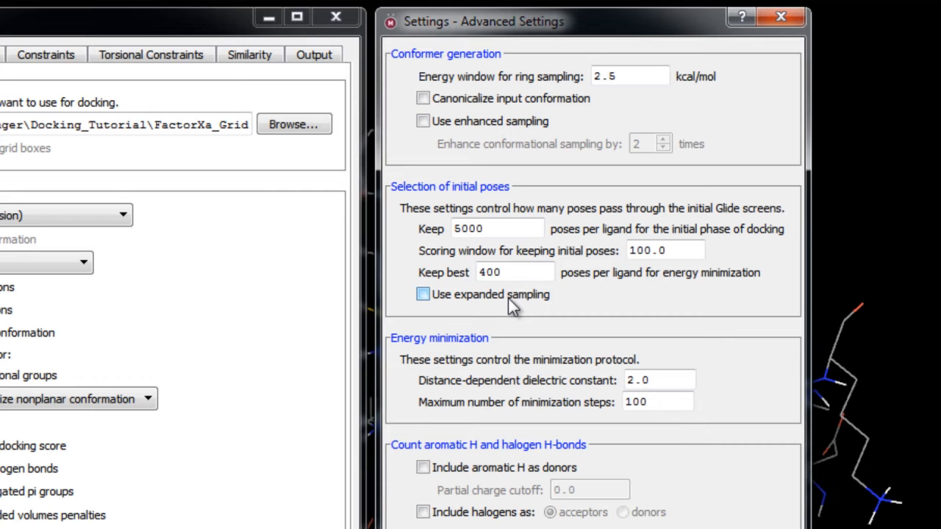
pyautogui.click(779, 18)
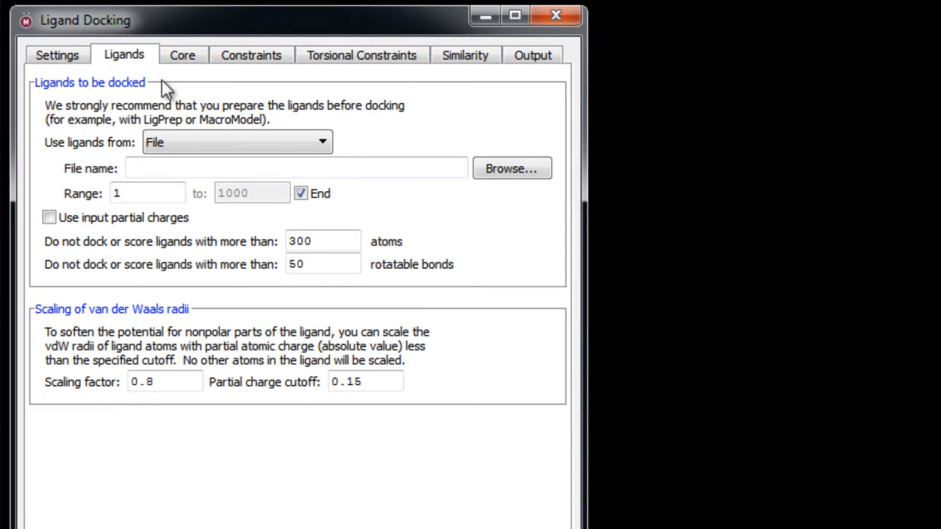
pyautogui.moveTo(367, 150)
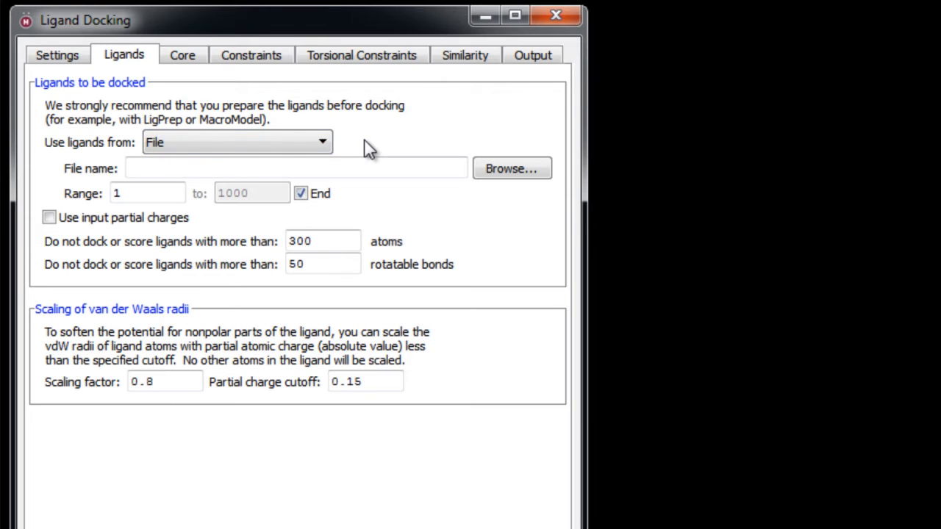
pyautogui.moveTo(100, 136)
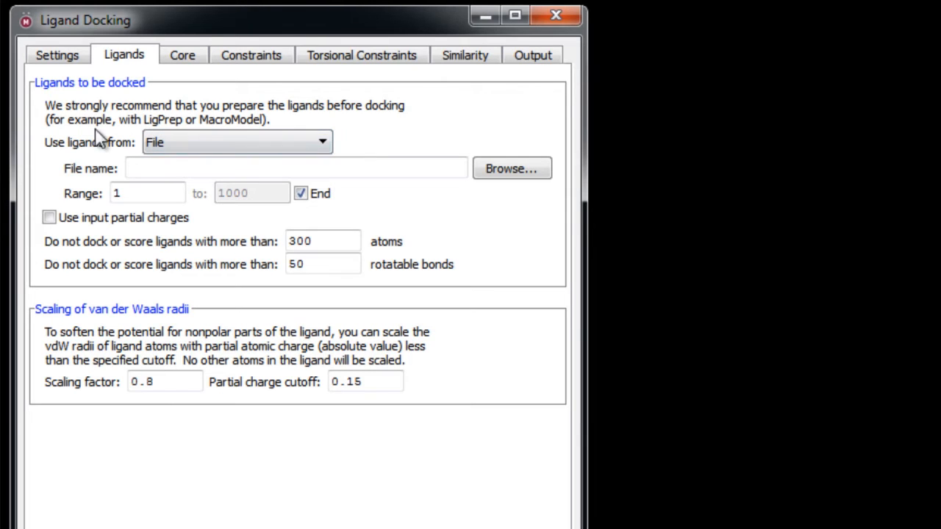
pyautogui.moveTo(217, 132)
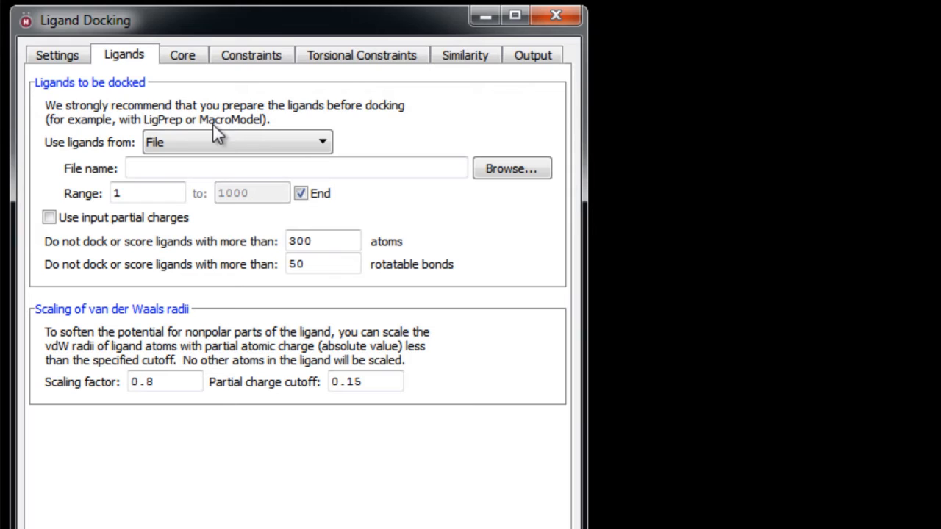
pyautogui.moveTo(353, 135)
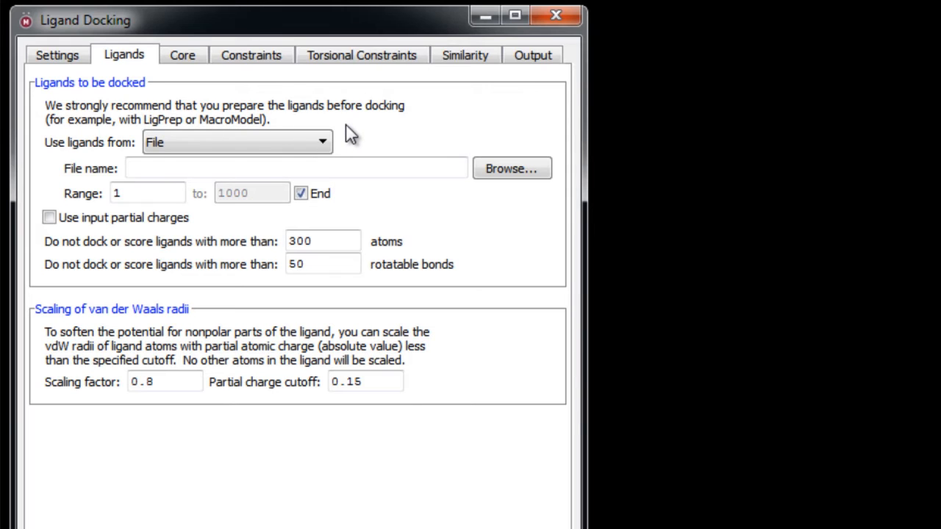
pyautogui.click(235, 141)
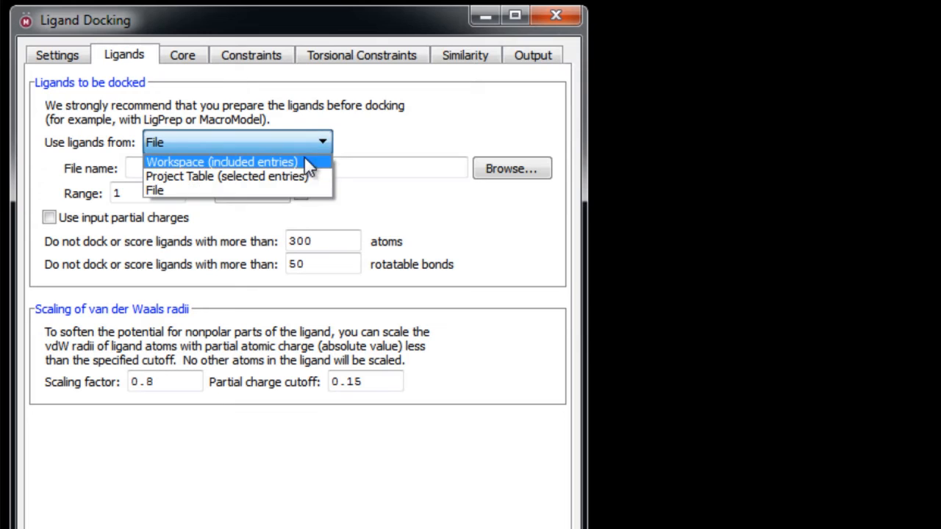
pyautogui.moveTo(297, 174)
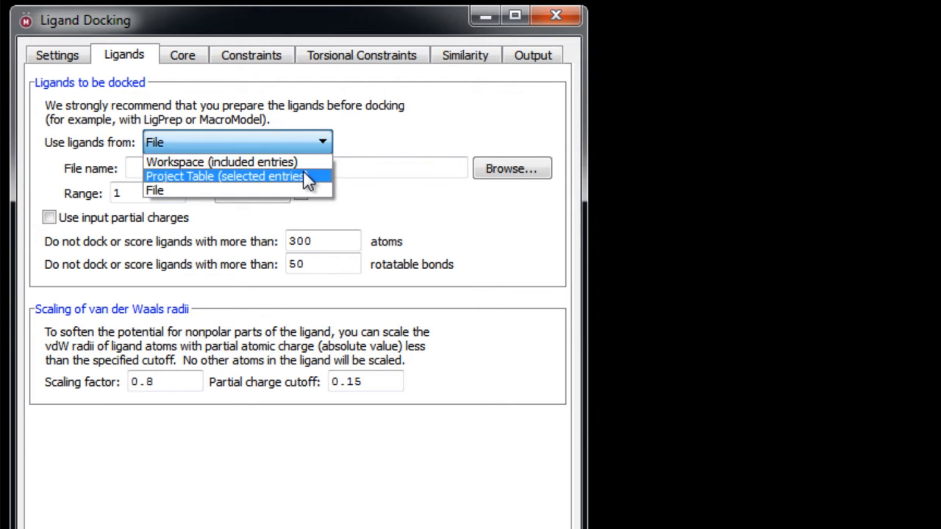
pyautogui.moveTo(294, 189)
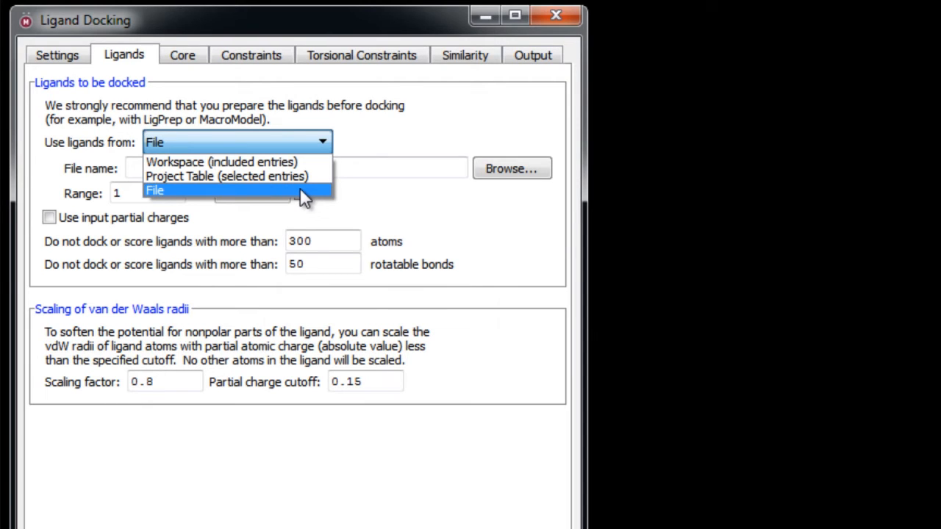
pyautogui.click(155, 189)
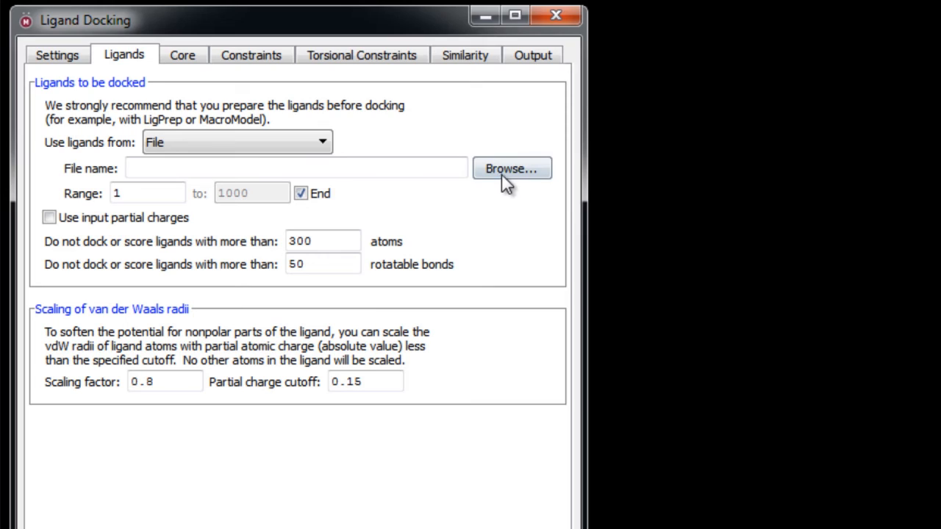
# Load 50ligs.mae.gz from the Docking_Tutorial folder as the ligand file to dock
pyautogui.click(511, 168)
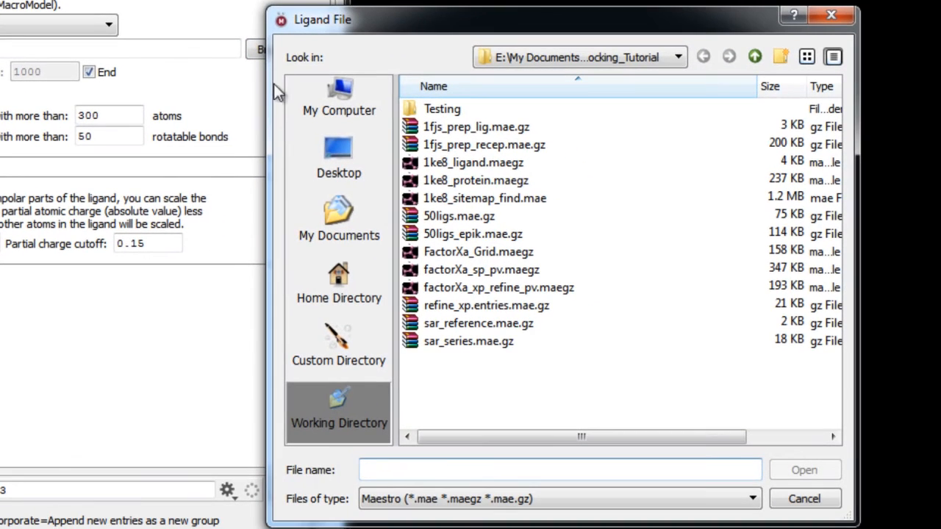
pyautogui.click(459, 215)
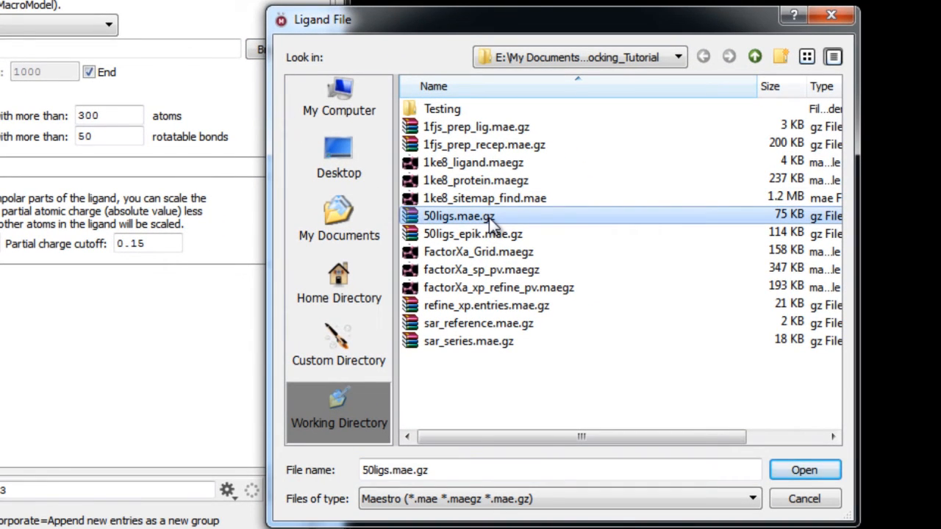
pyautogui.click(802, 470)
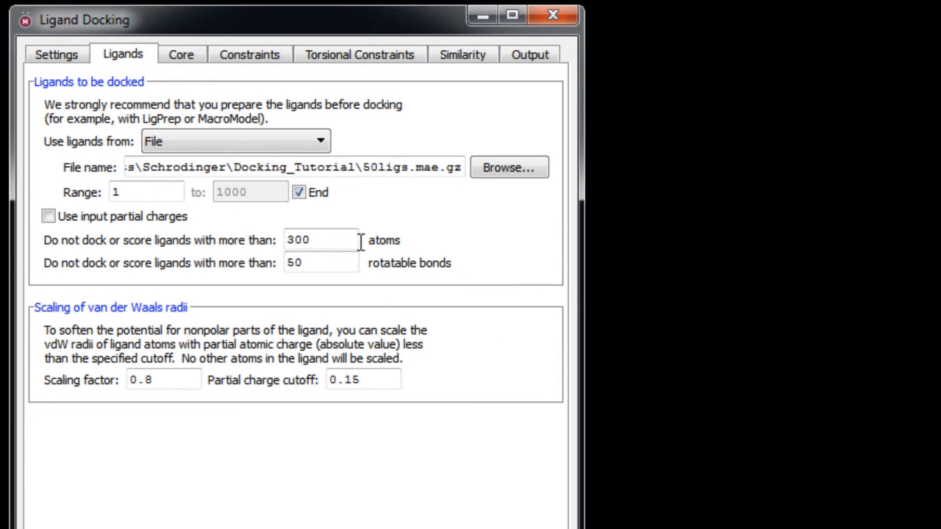
pyautogui.moveTo(160, 234)
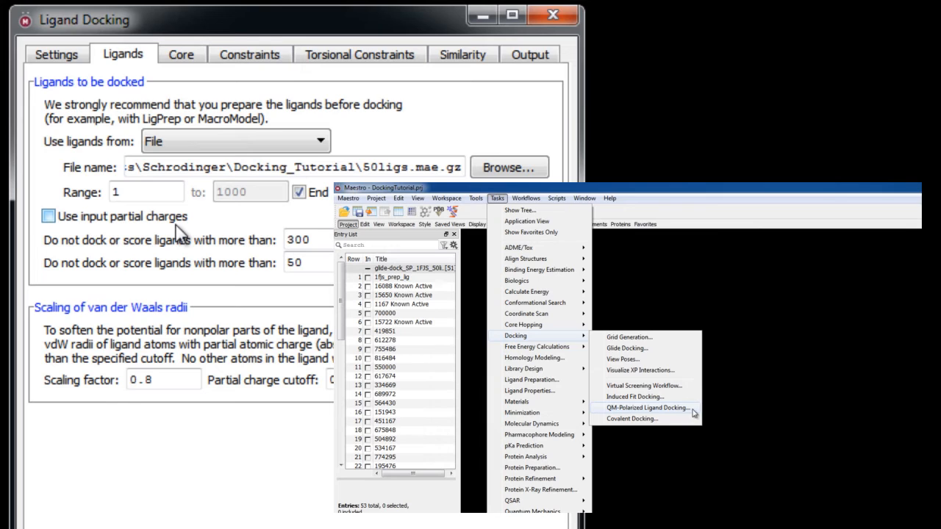
pyautogui.click(647, 407)
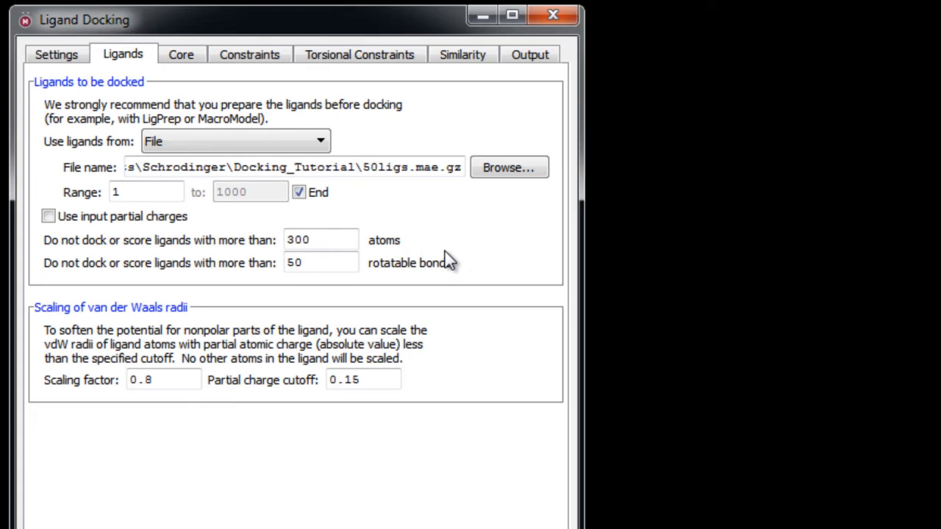
pyautogui.moveTo(455, 267)
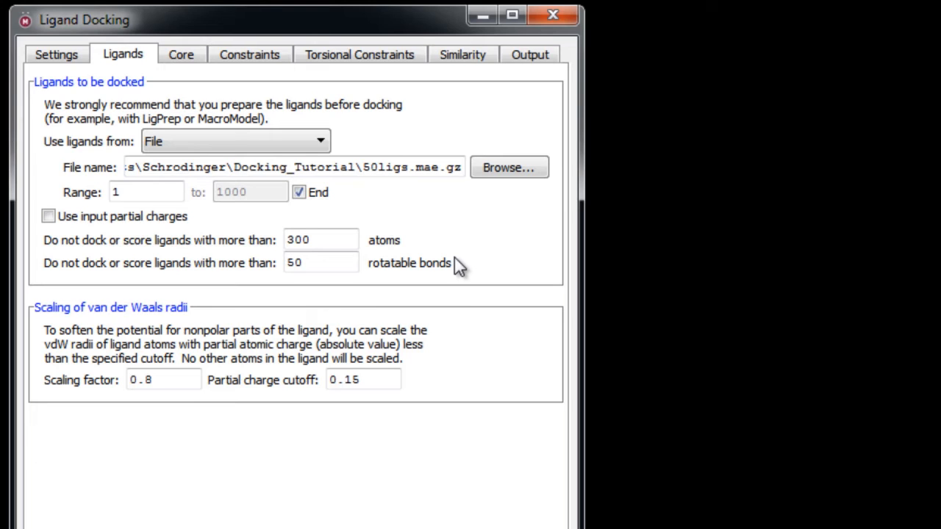
pyautogui.moveTo(448, 268)
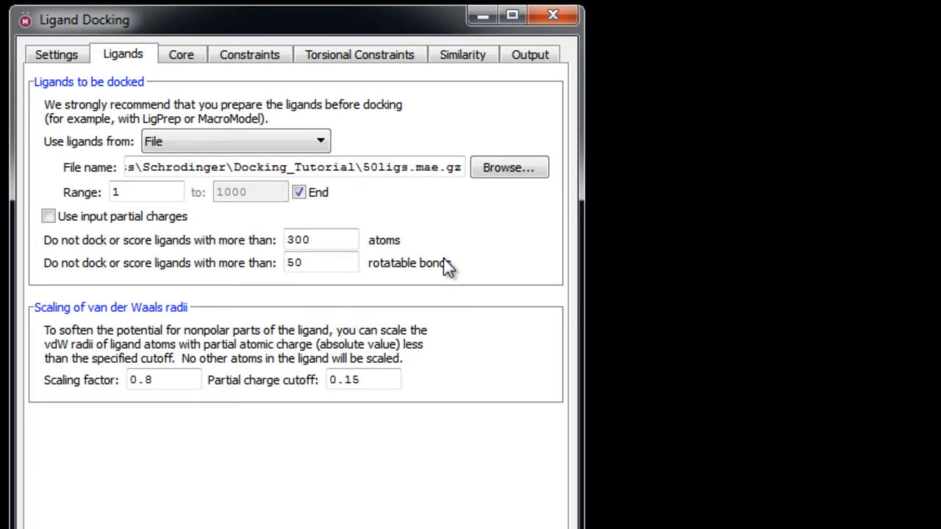
pyautogui.click(320, 262)
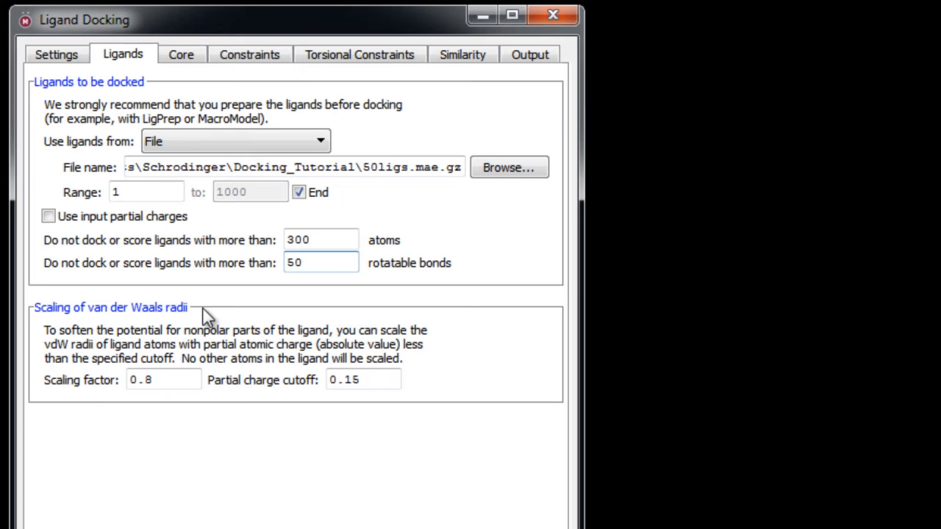
pyautogui.click(320, 262)
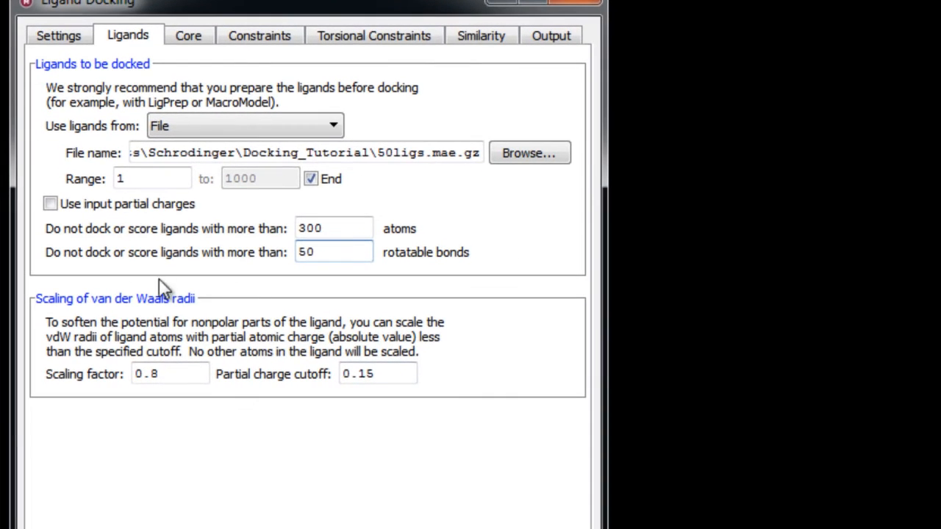
pyautogui.moveTo(277, 388)
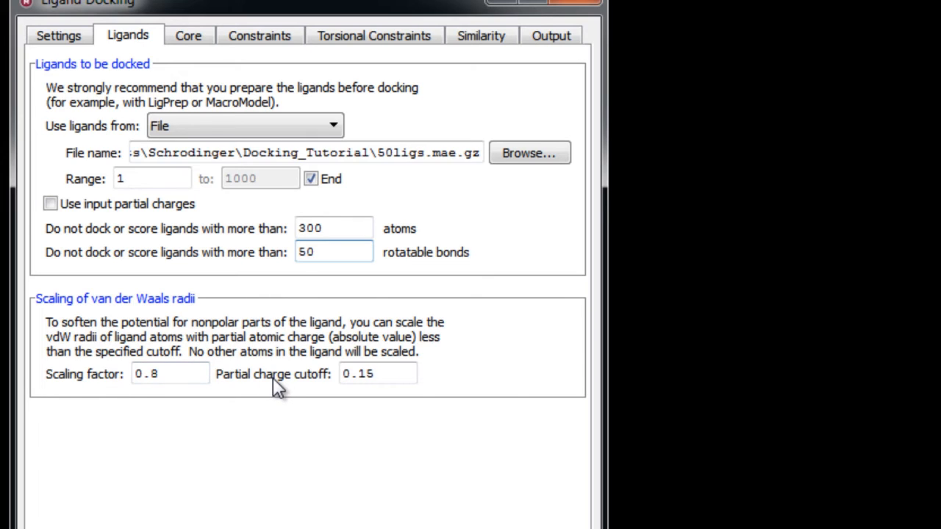
pyautogui.moveTo(266, 394)
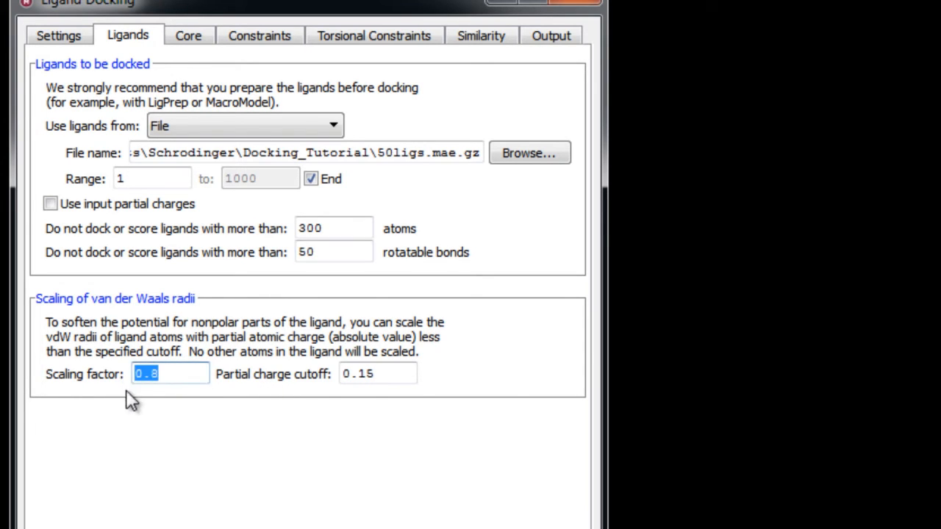
pyautogui.moveTo(164, 406)
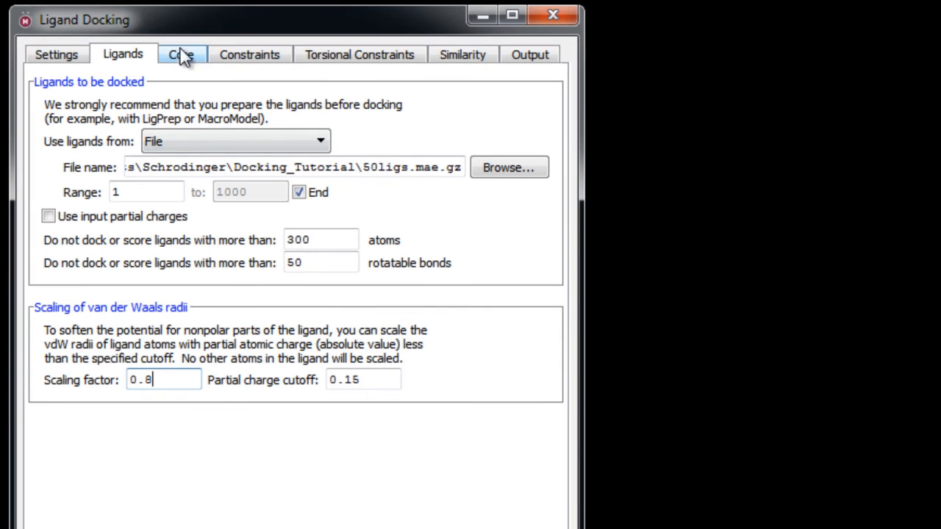
# Review the Constraints and Similarity settings unchanged, then move to Output settings
pyautogui.click(249, 55)
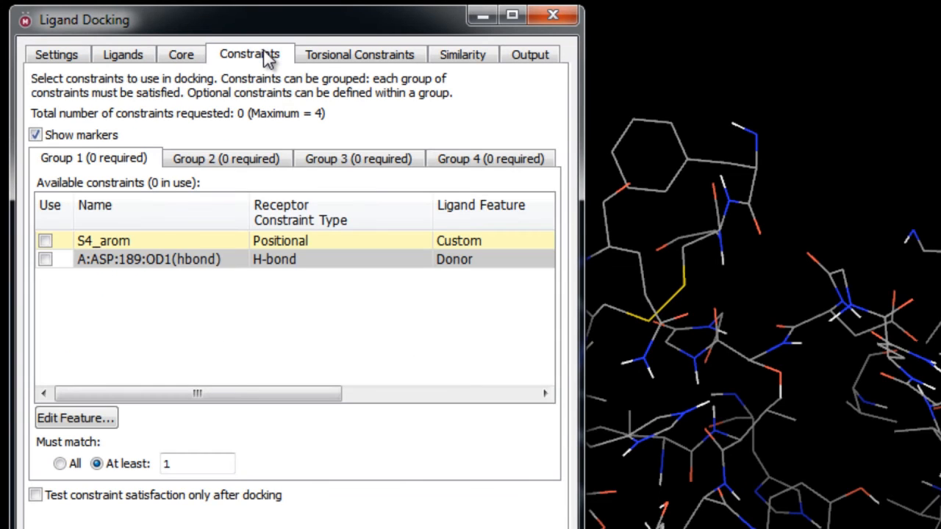
pyautogui.moveTo(316, 150)
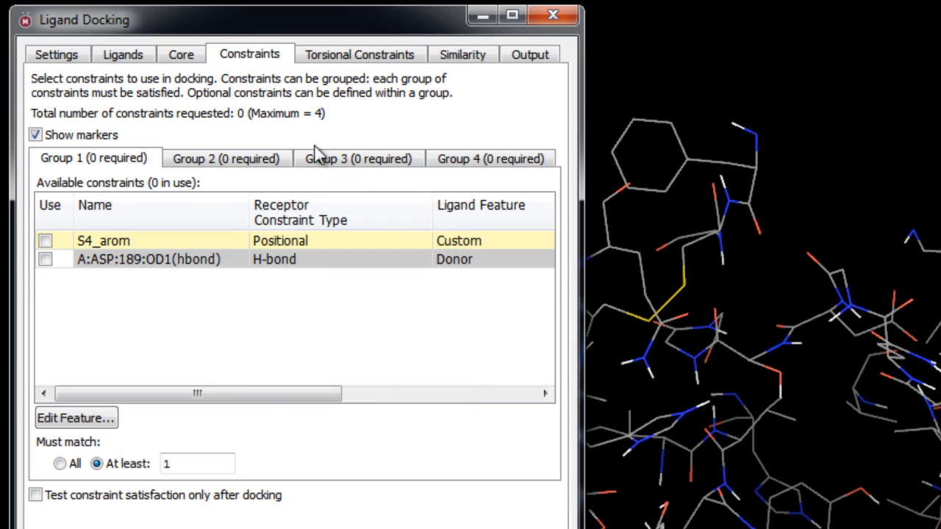
pyautogui.click(461, 55)
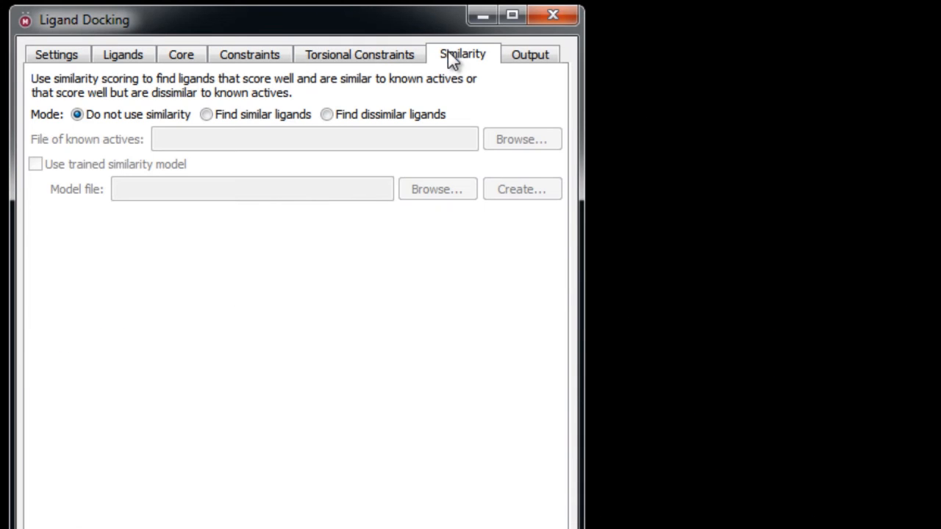
pyautogui.moveTo(470, 62)
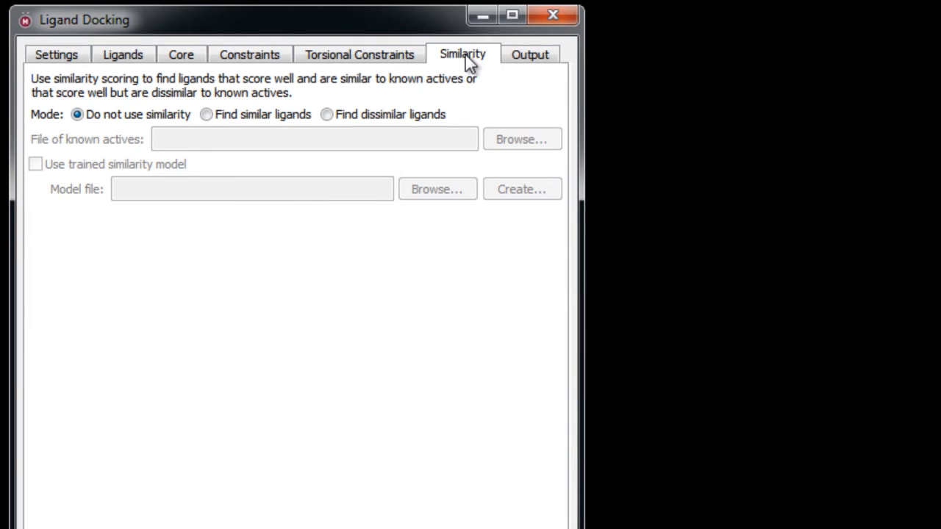
pyautogui.click(529, 53)
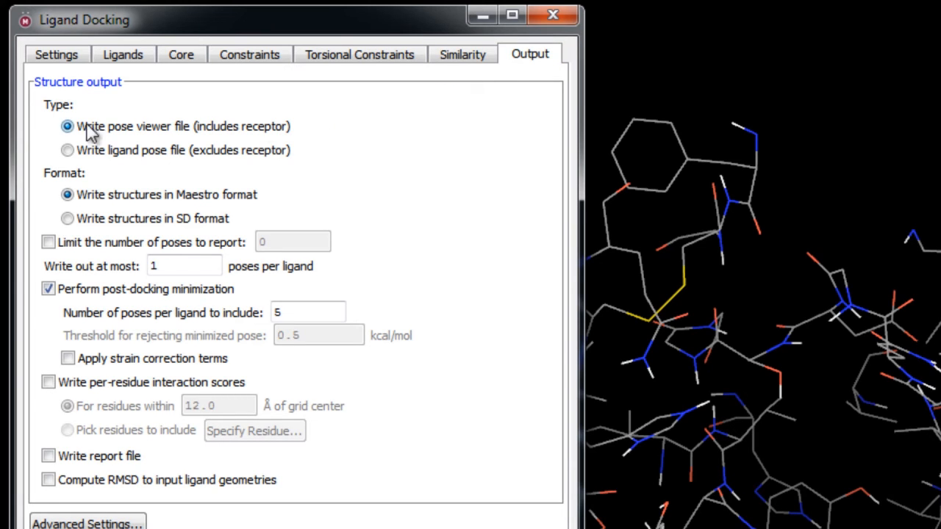
pyautogui.moveTo(50, 129)
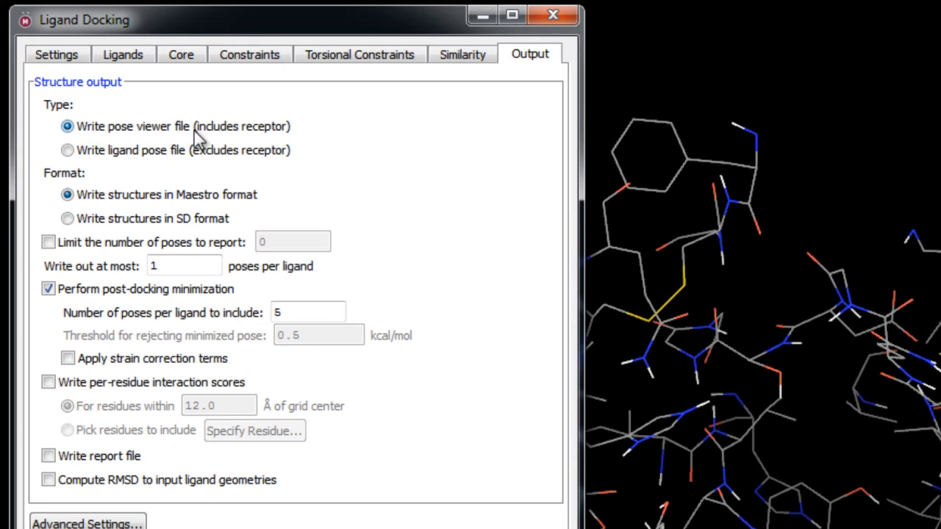
pyautogui.moveTo(209, 135)
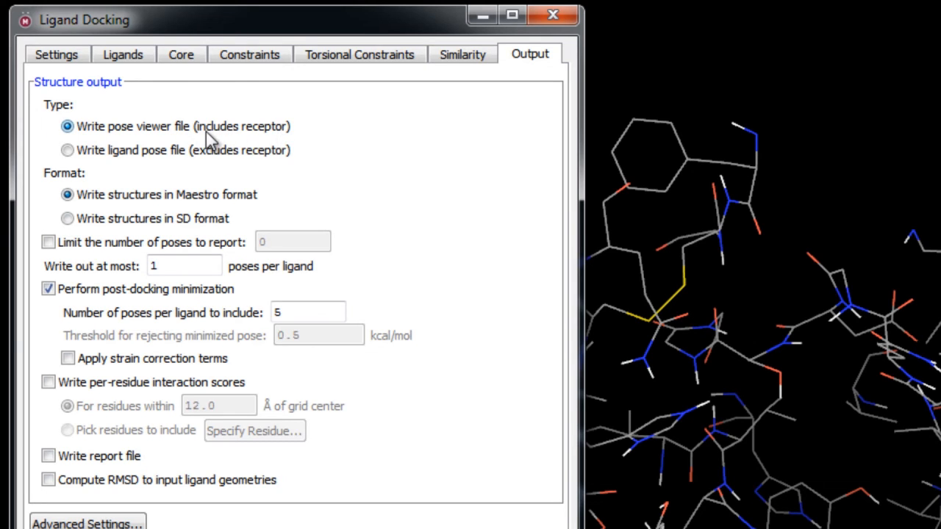
pyautogui.moveTo(176, 218)
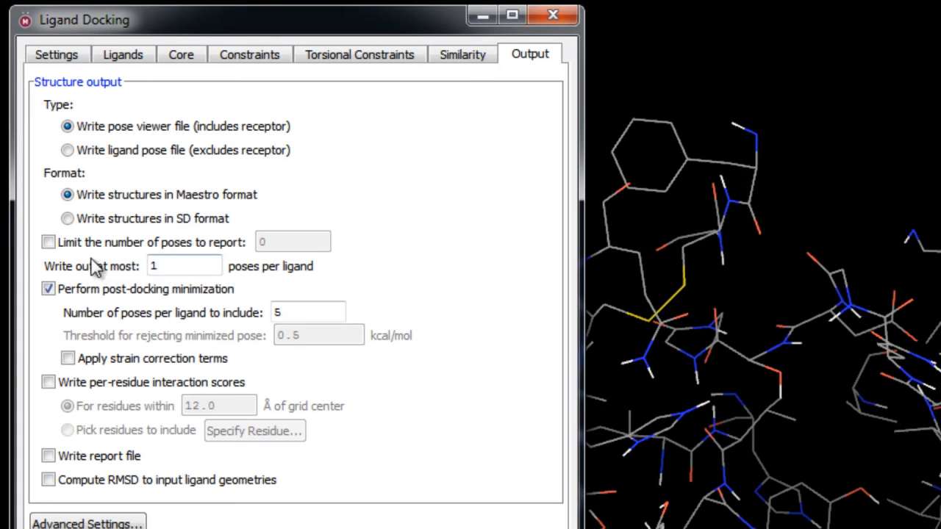
pyautogui.moveTo(42, 268)
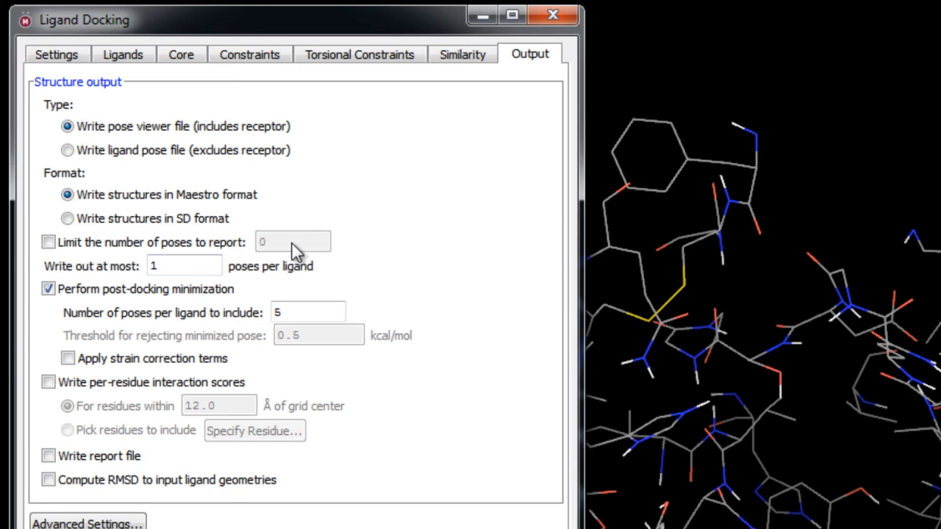
pyautogui.moveTo(278, 253)
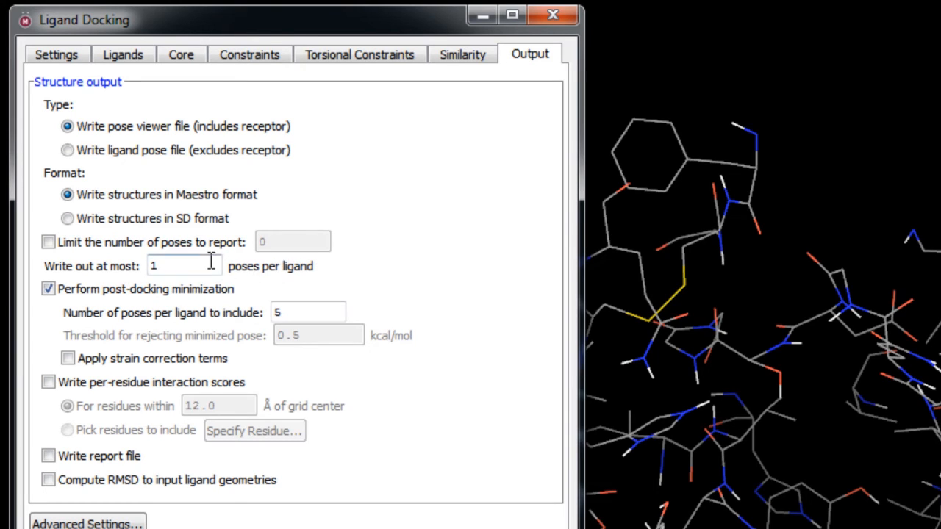
pyautogui.click(184, 266)
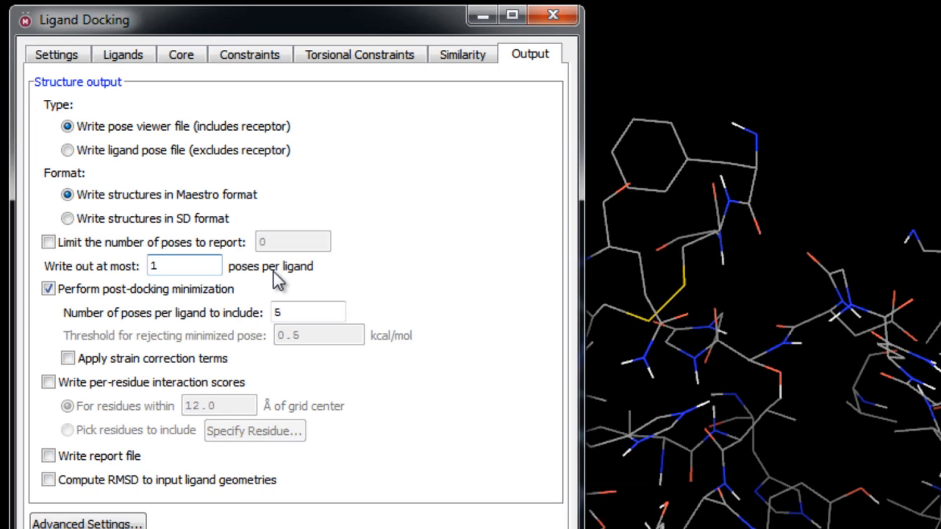
pyautogui.click(184, 265)
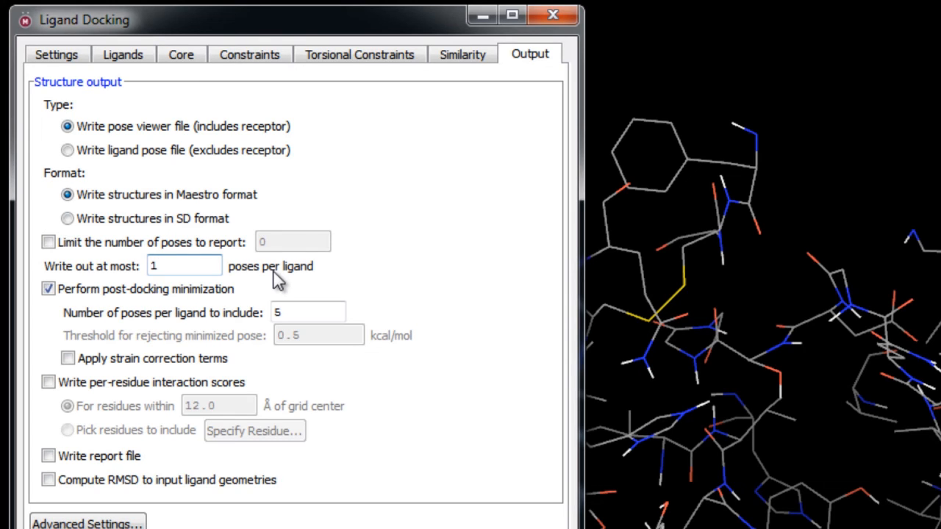
pyautogui.moveTo(147, 291)
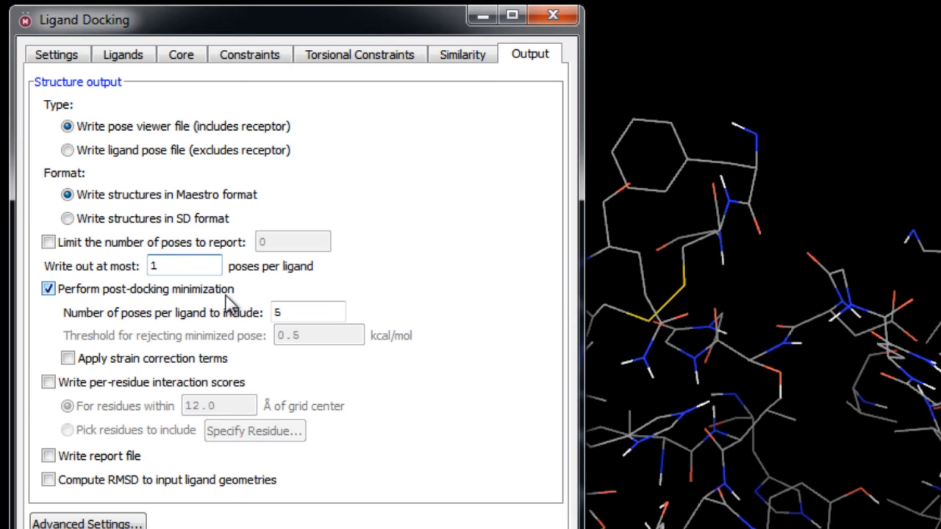
pyautogui.click(308, 311)
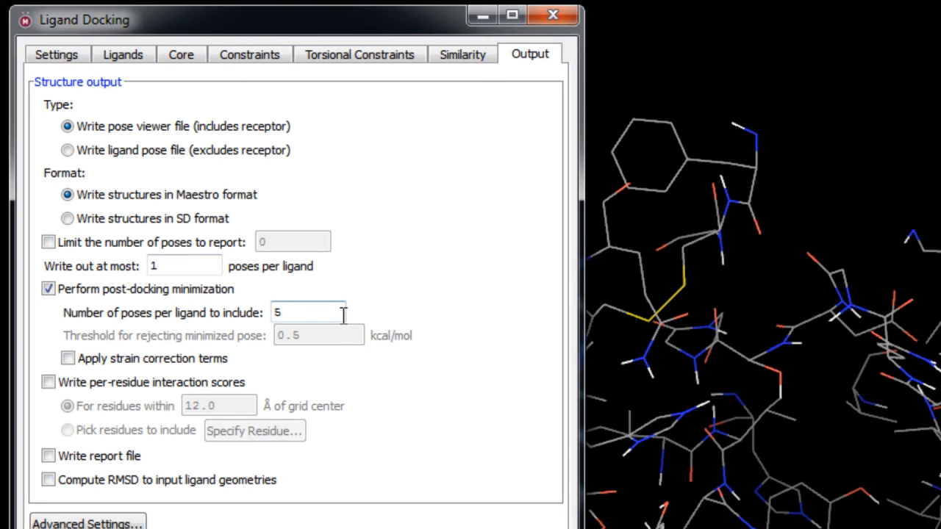
pyautogui.click(309, 312)
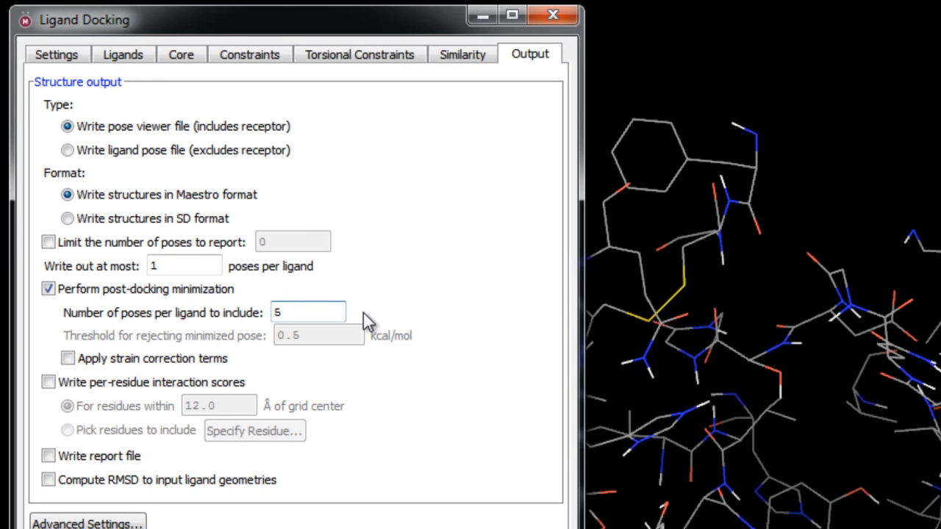
pyautogui.click(309, 311)
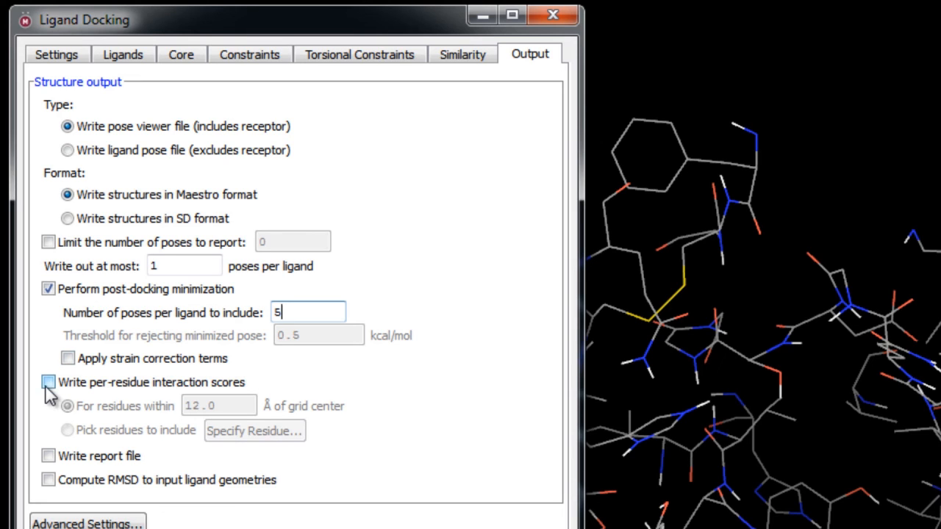
# Turn on per-residue interaction scores for residues within 12.0 Å of the grid center
pyautogui.click(47, 382)
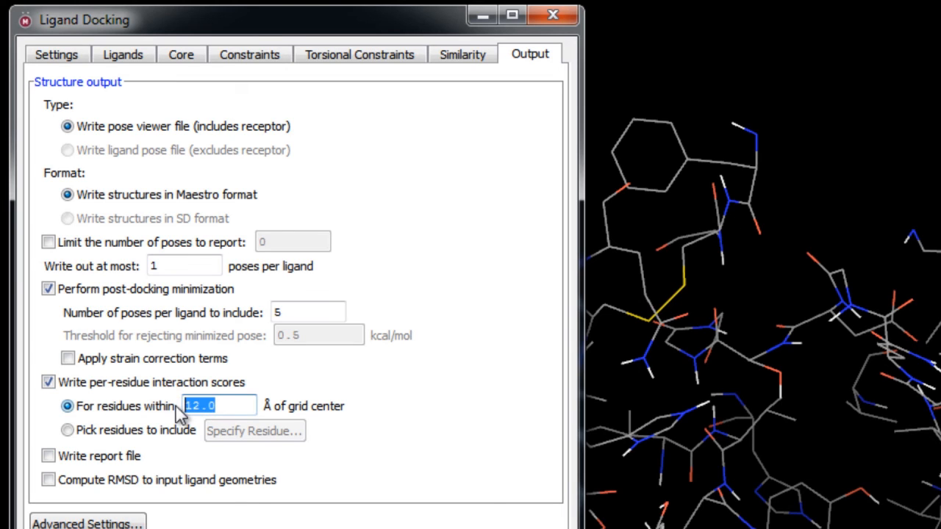
pyautogui.moveTo(364, 415)
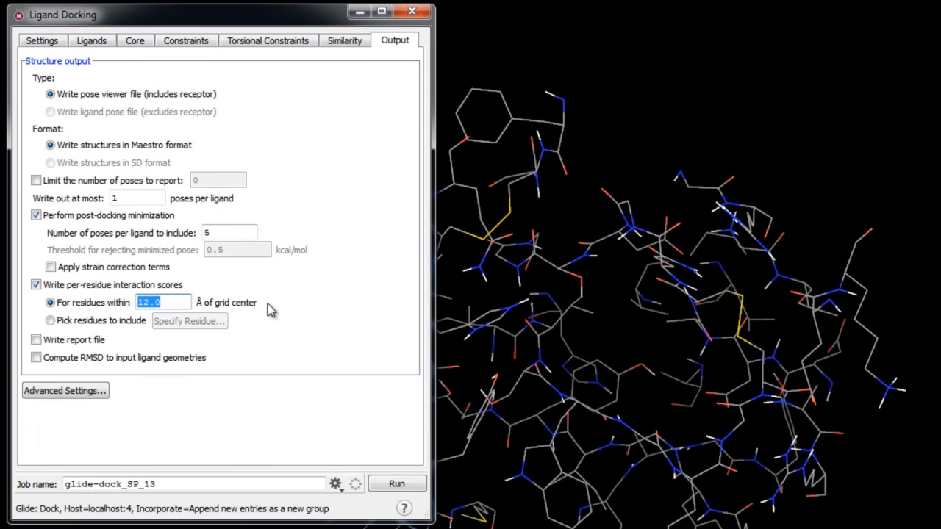
pyautogui.moveTo(253, 267)
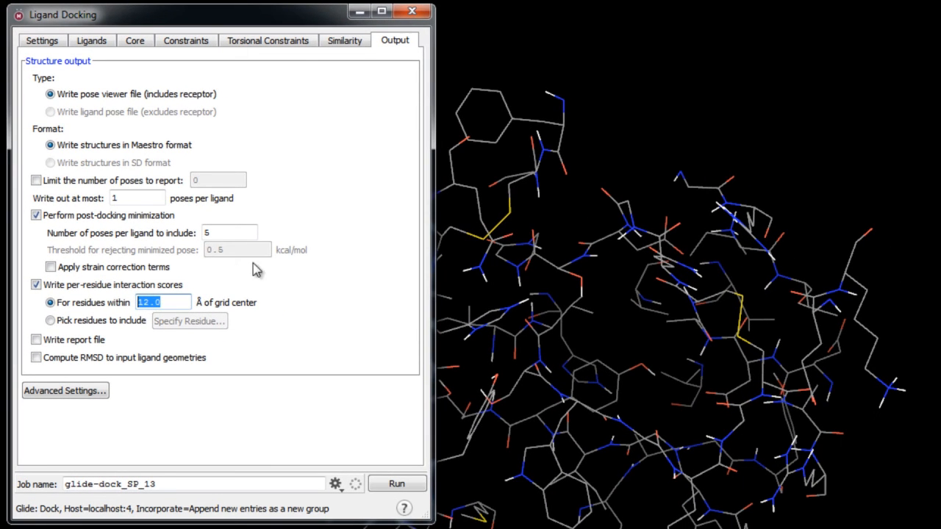
pyautogui.click(41, 41)
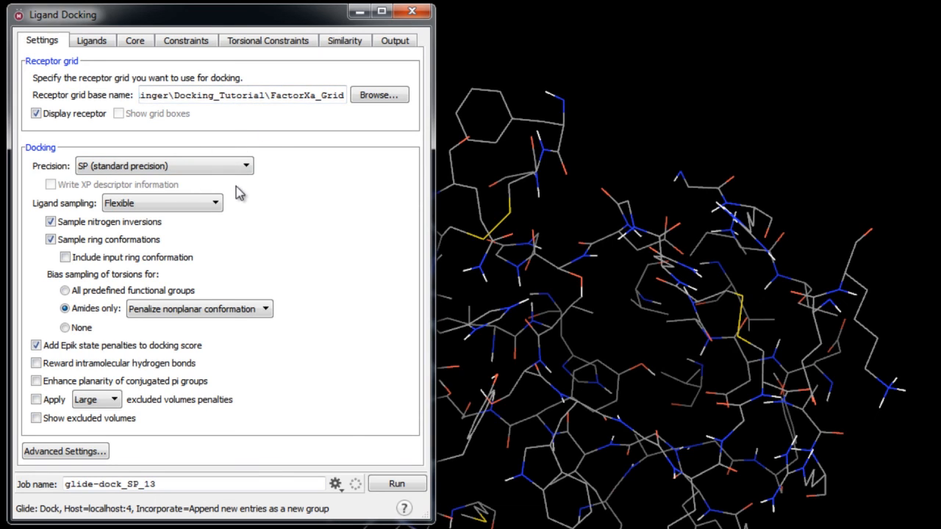
pyautogui.moveTo(262, 247)
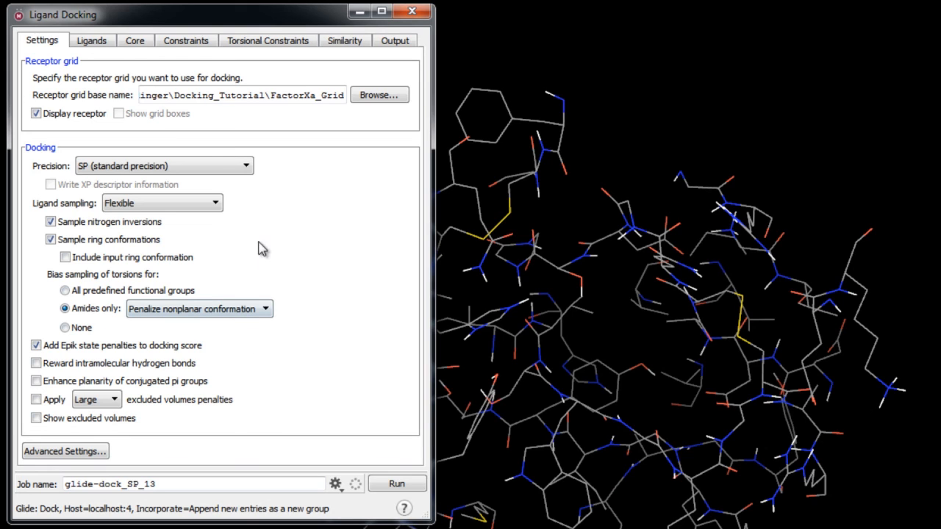
pyautogui.click(92, 42)
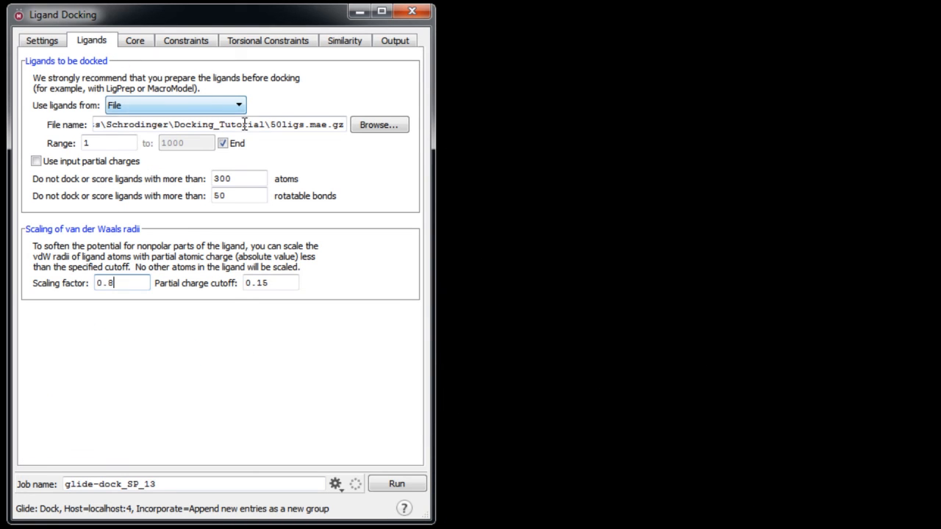
pyautogui.click(136, 41)
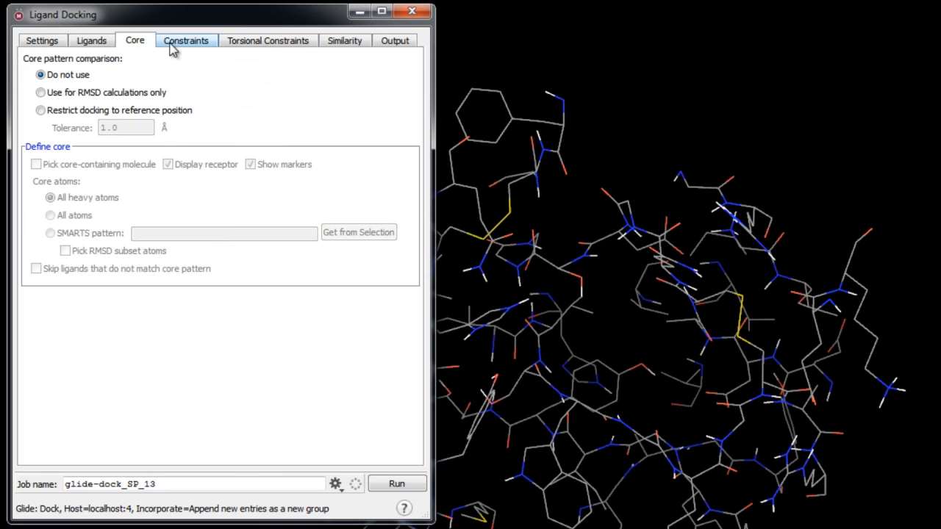
pyautogui.click(344, 41)
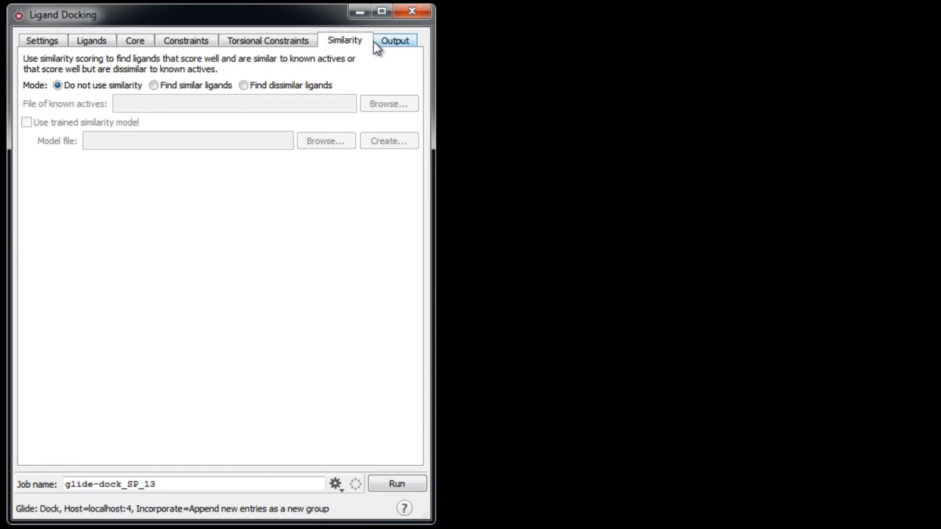
pyautogui.click(394, 41)
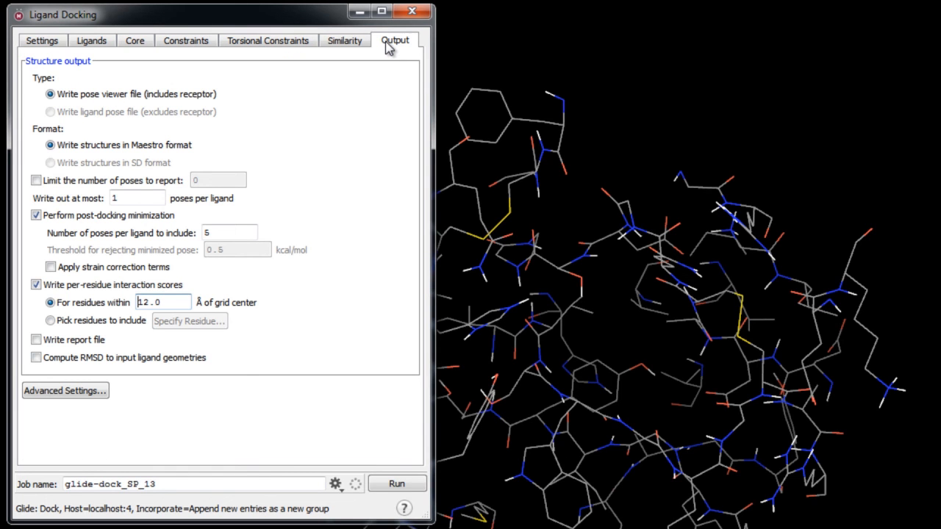
pyautogui.moveTo(394, 180)
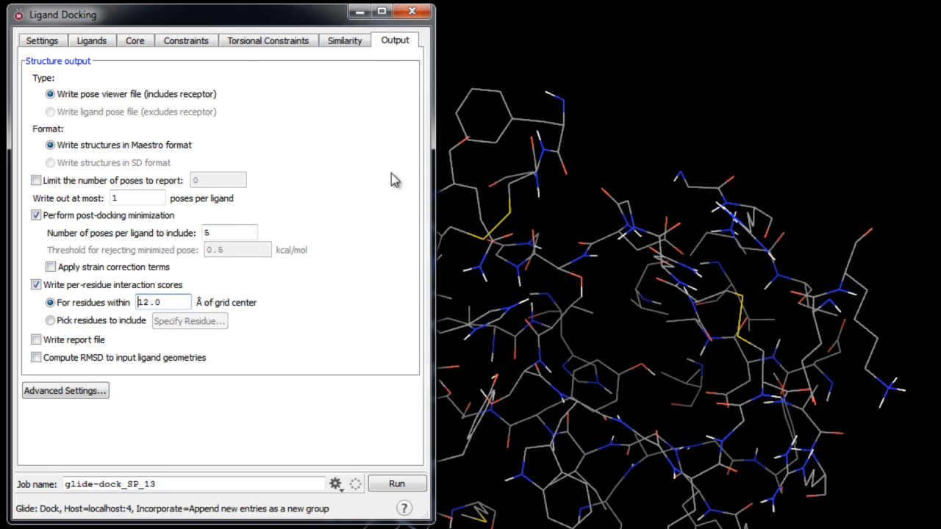
pyautogui.moveTo(396, 388)
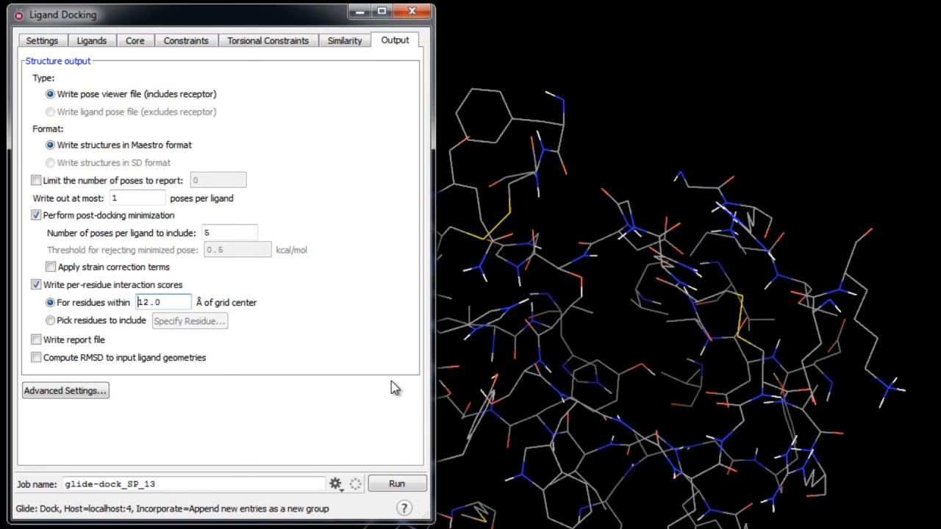
pyautogui.moveTo(300, 462)
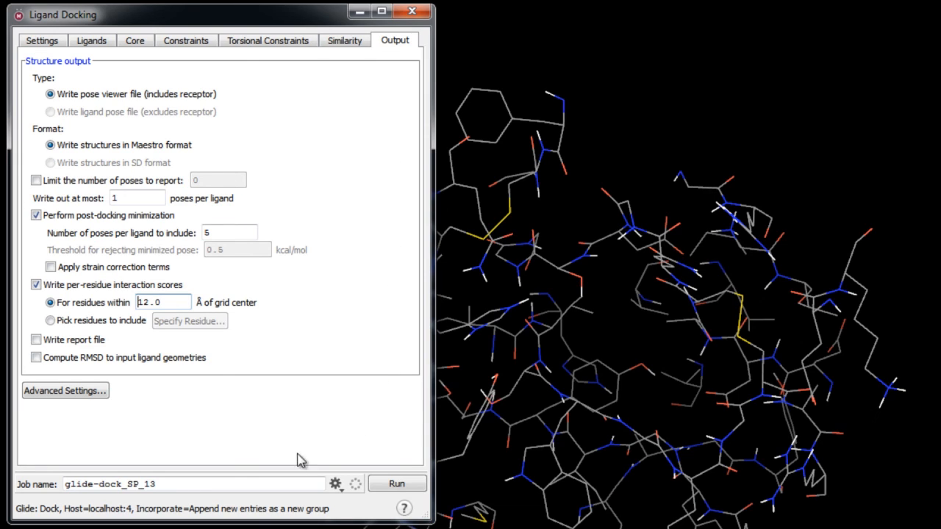
# Name the job glide-dock_SP_1FJS_50ligs and bring up its Job Settings dialog
pyautogui.click(194, 484)
pyautogui.write('FJS_50ligs')
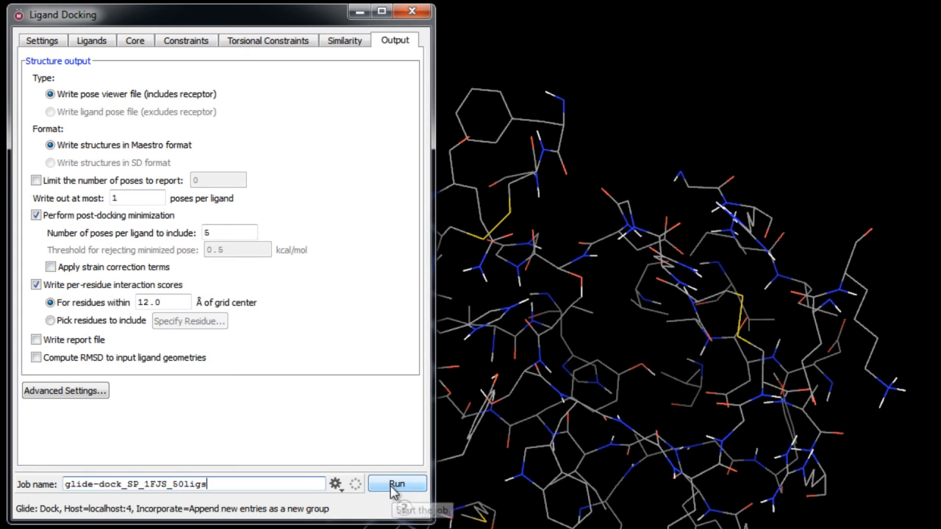
pyautogui.click(335, 483)
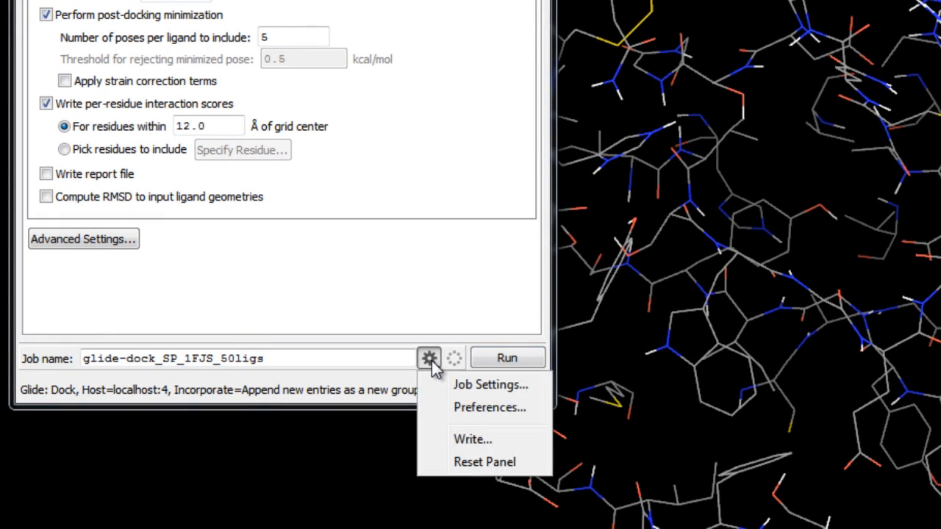
pyautogui.click(491, 385)
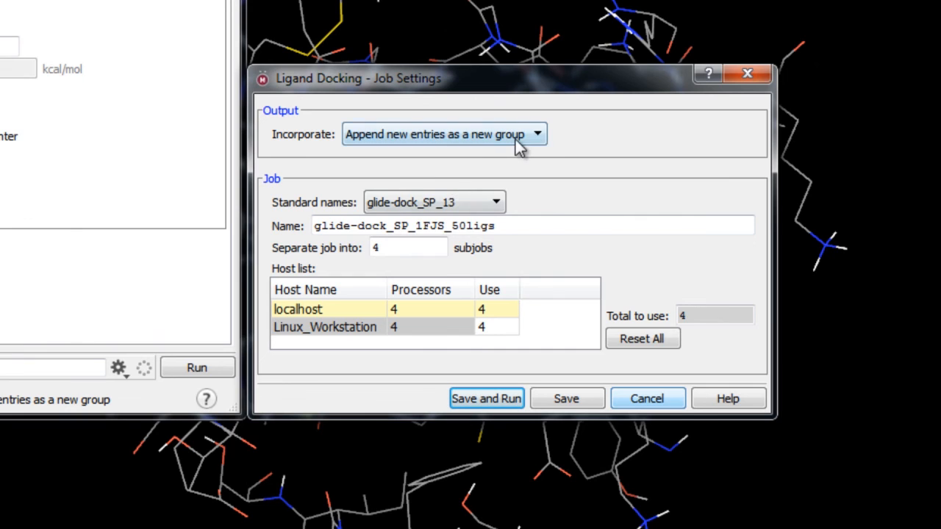
# Keep 'Append new entries as a new group', set 10 subjobs, then Save and Run the docking job
pyautogui.click(537, 134)
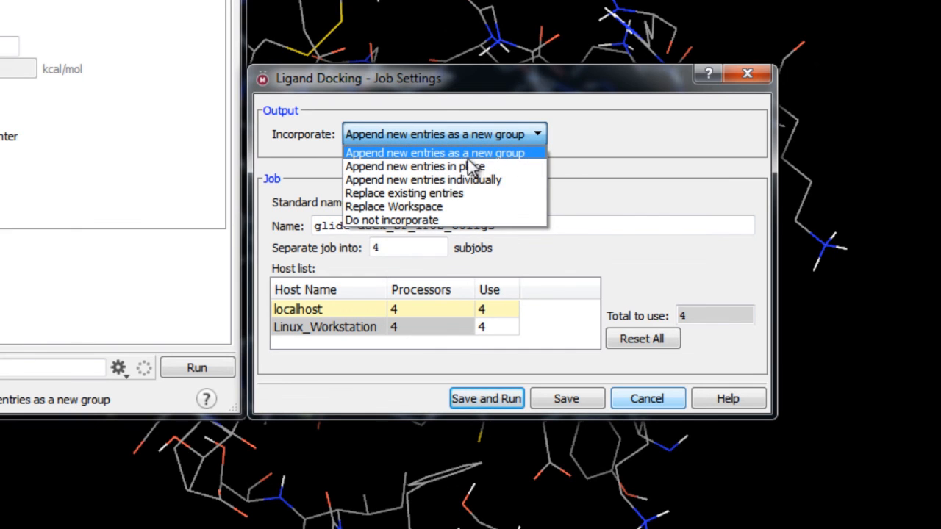
pyautogui.click(435, 151)
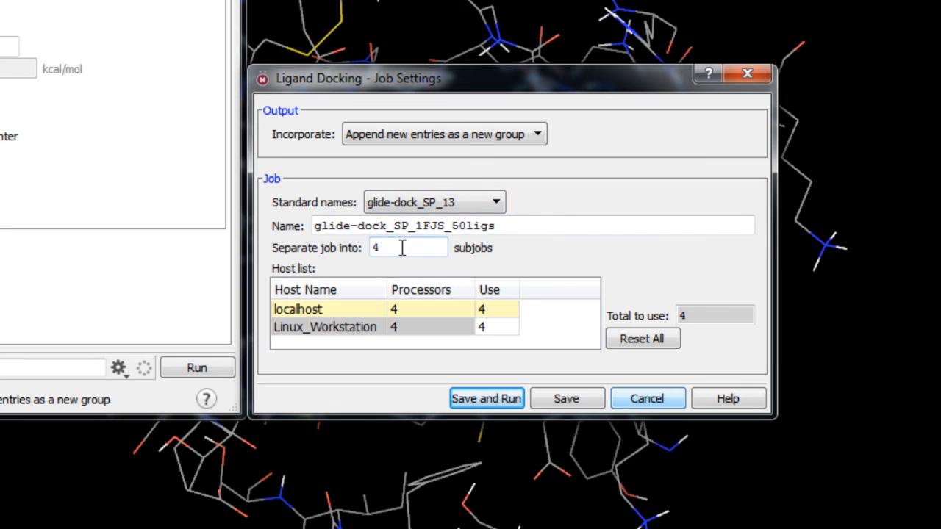
pyautogui.write('1')
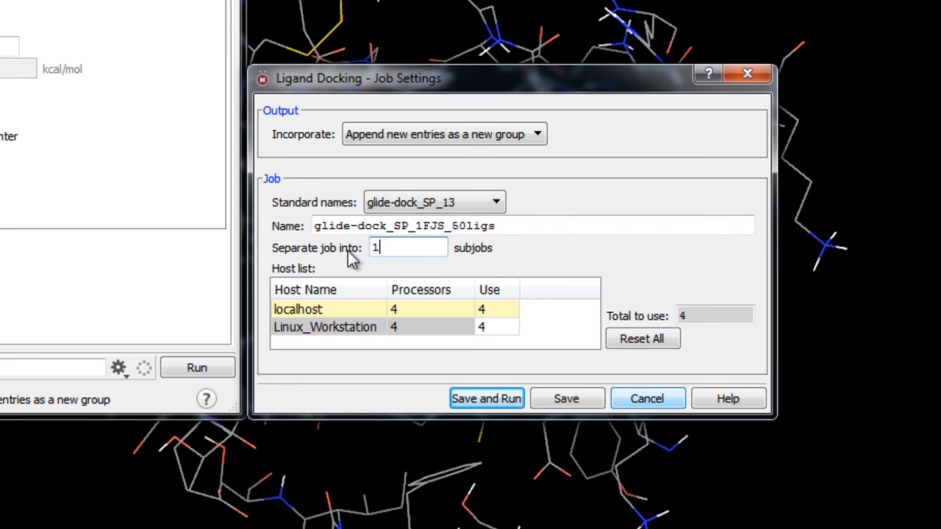
pyautogui.write('0')
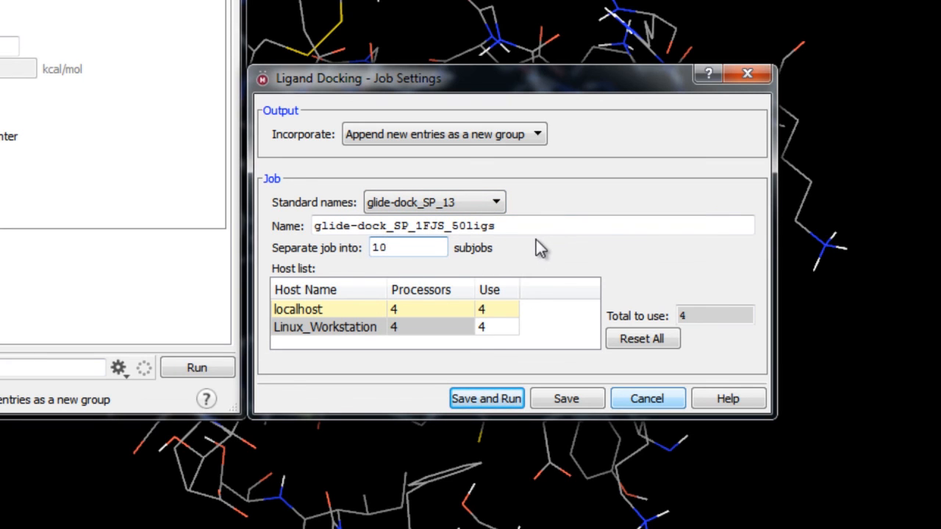
pyautogui.click(409, 247)
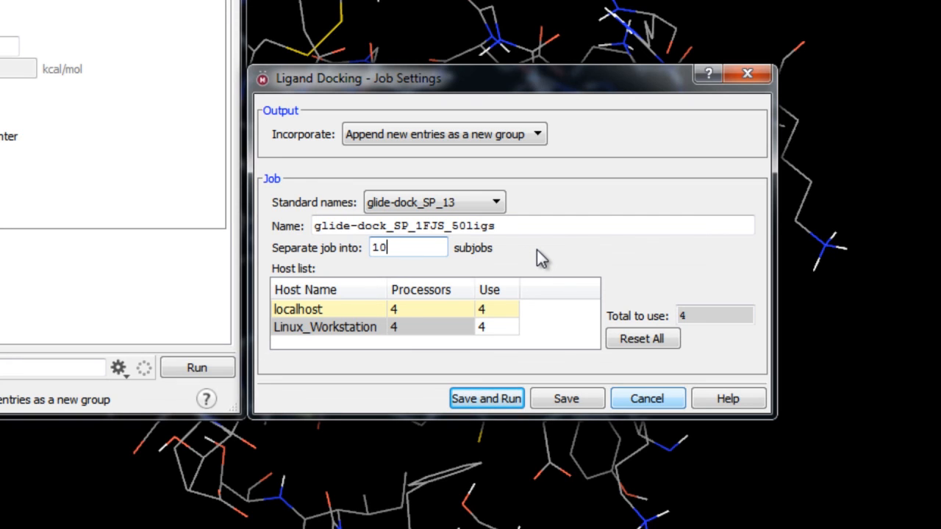
pyautogui.moveTo(404, 311)
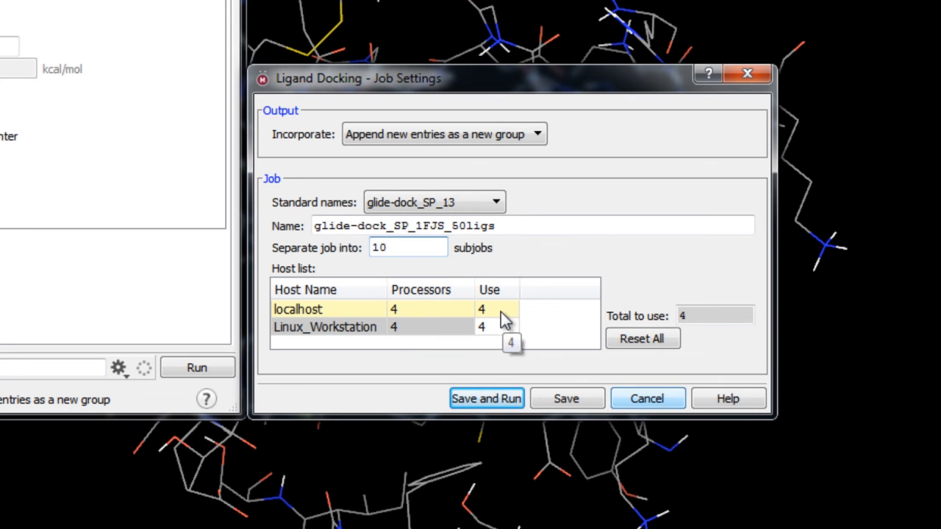
pyautogui.click(487, 399)
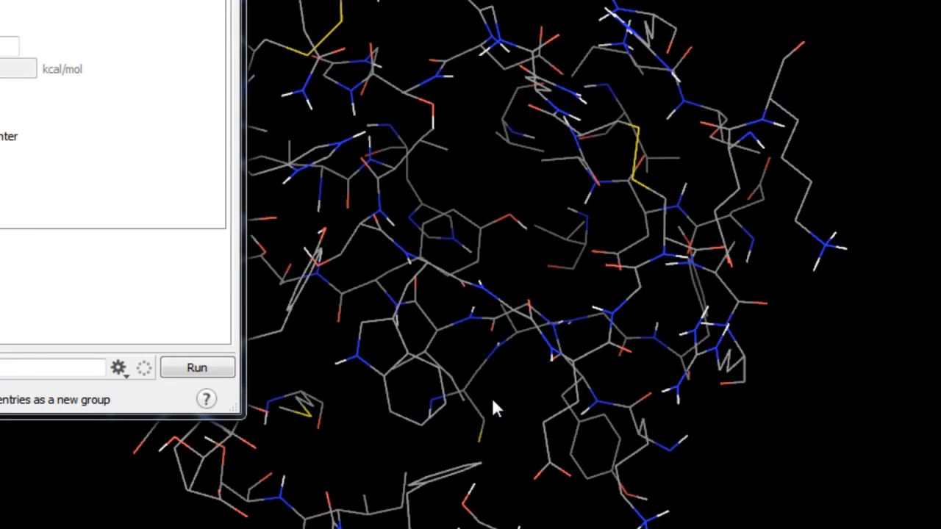